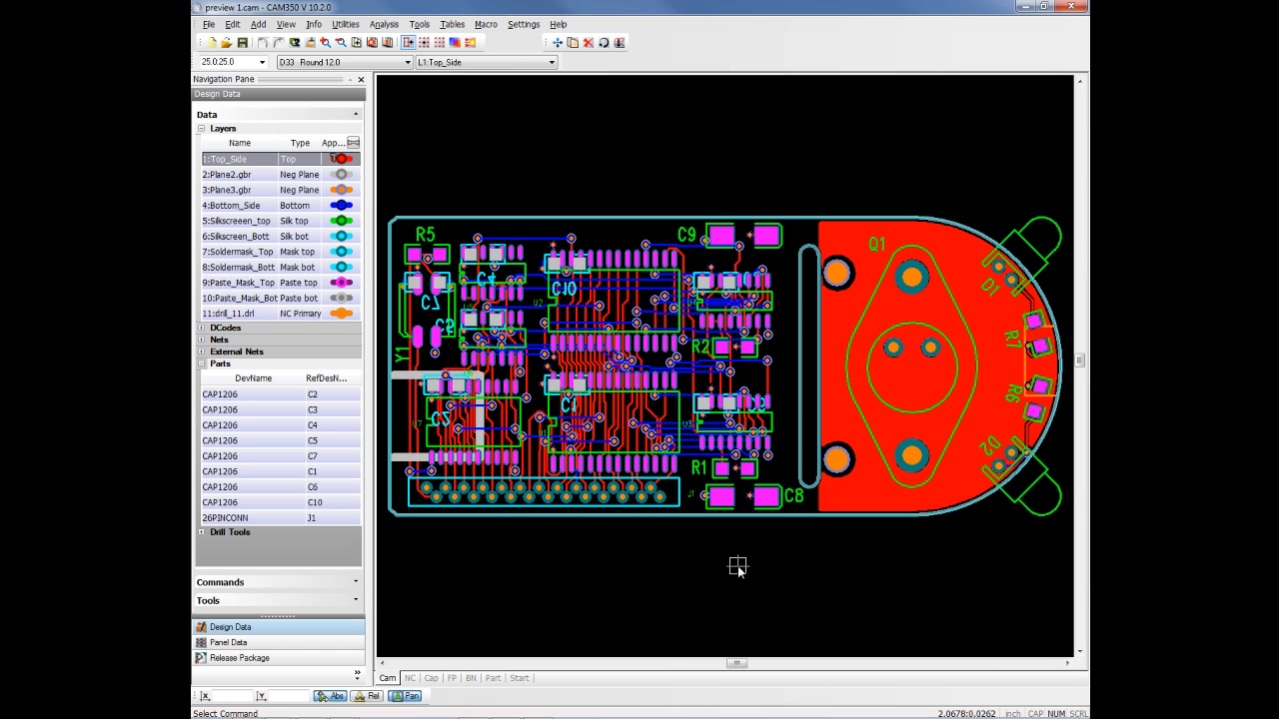
pyautogui.moveTo(555, 200)
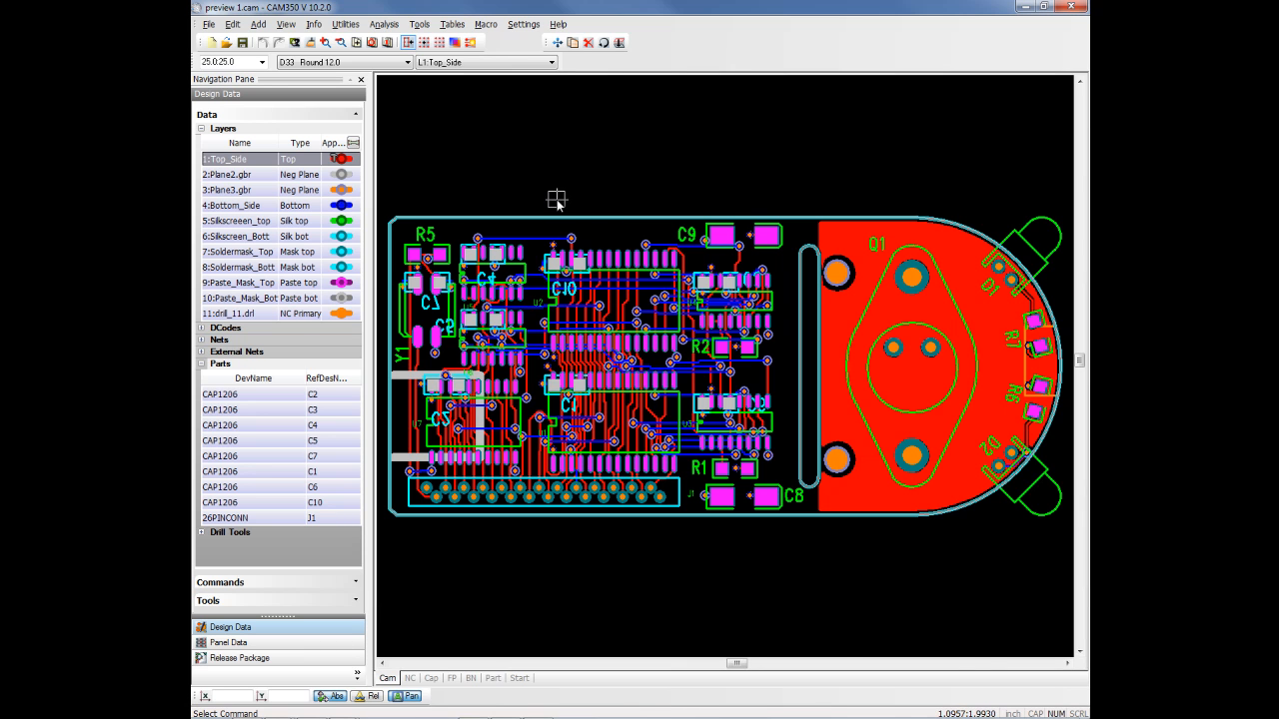
pyautogui.moveTo(519, 155)
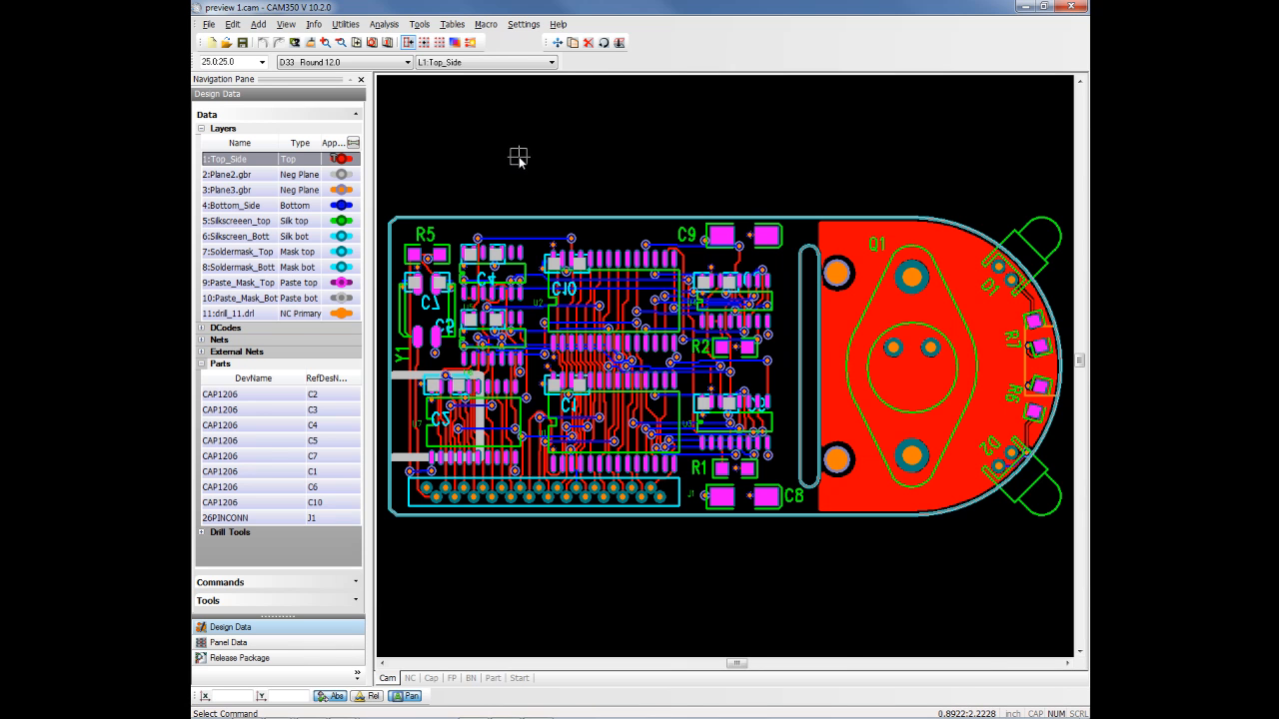
# - Show the Streams RC panel and add a new Stream 1 to the stream list
pyautogui.click(283, 24)
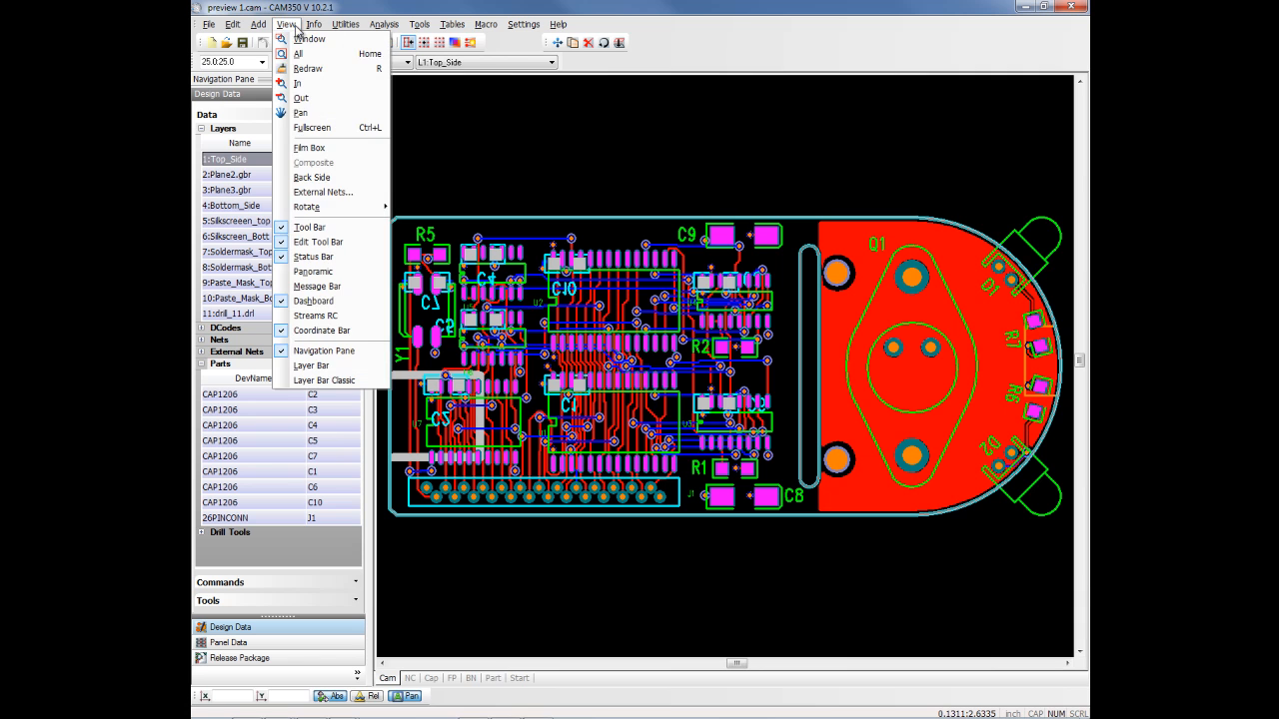
pyautogui.moveTo(313, 300)
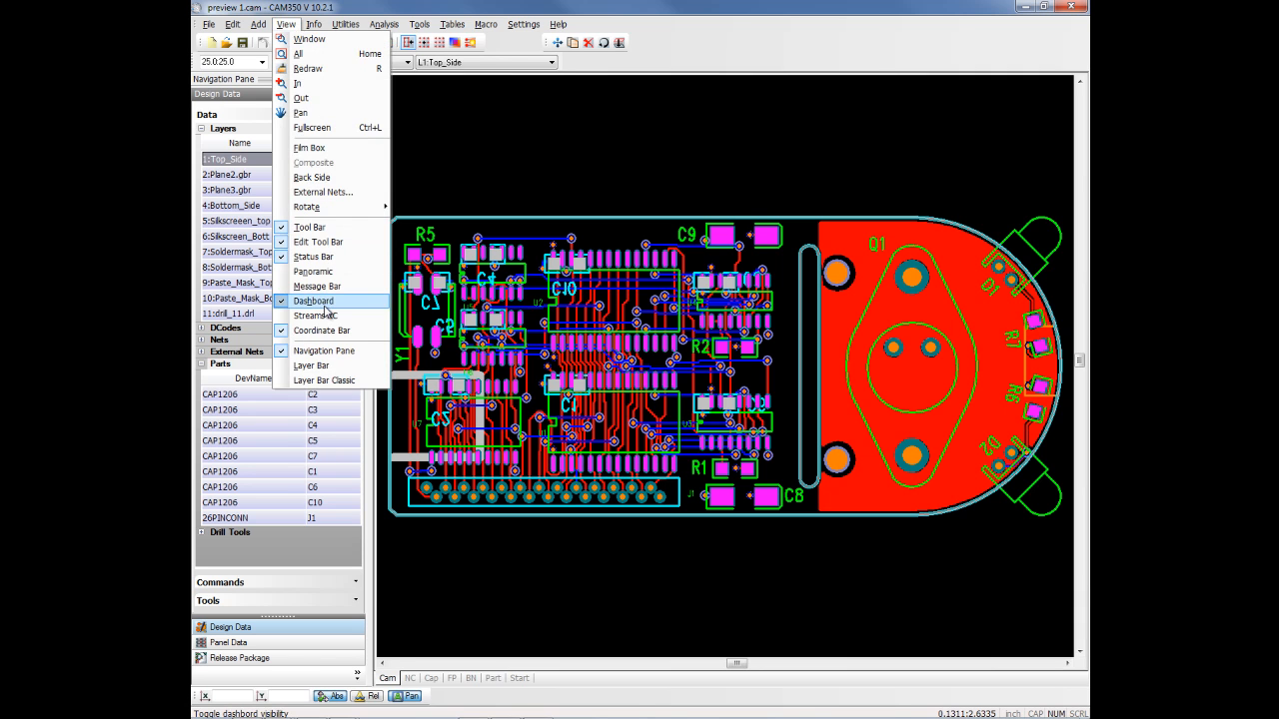
pyautogui.click(316, 315)
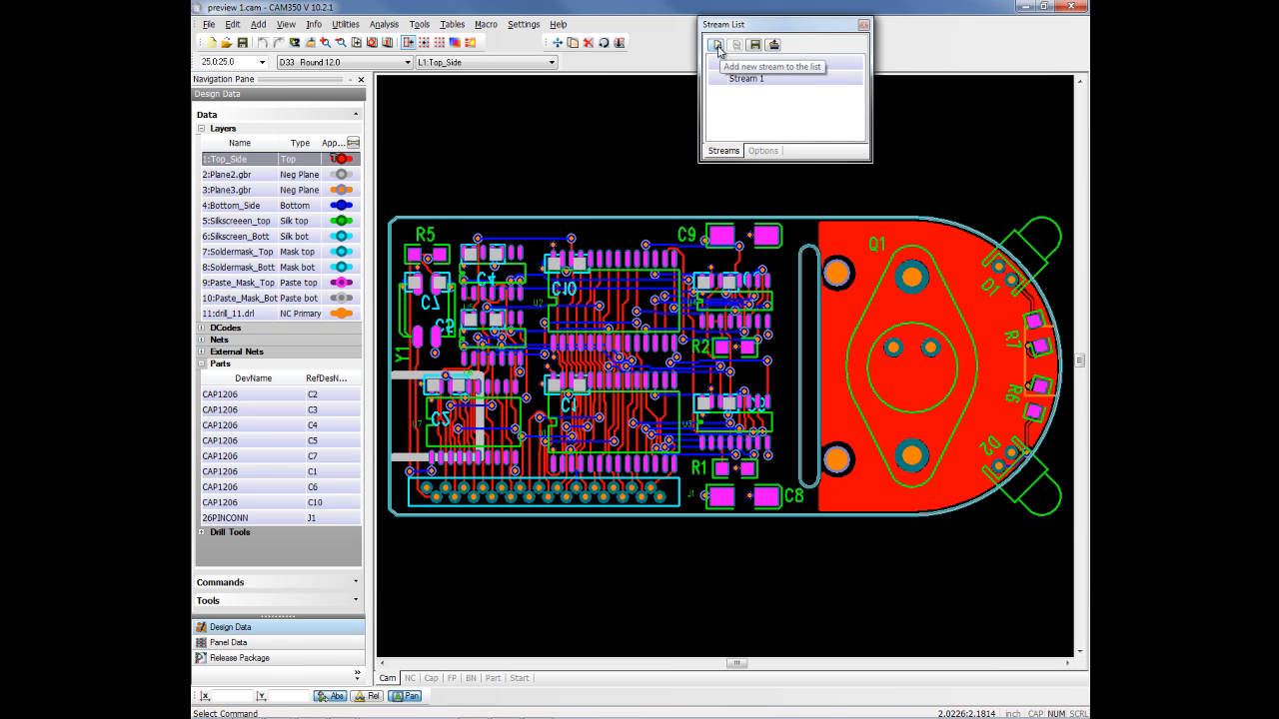
pyautogui.click(717, 44)
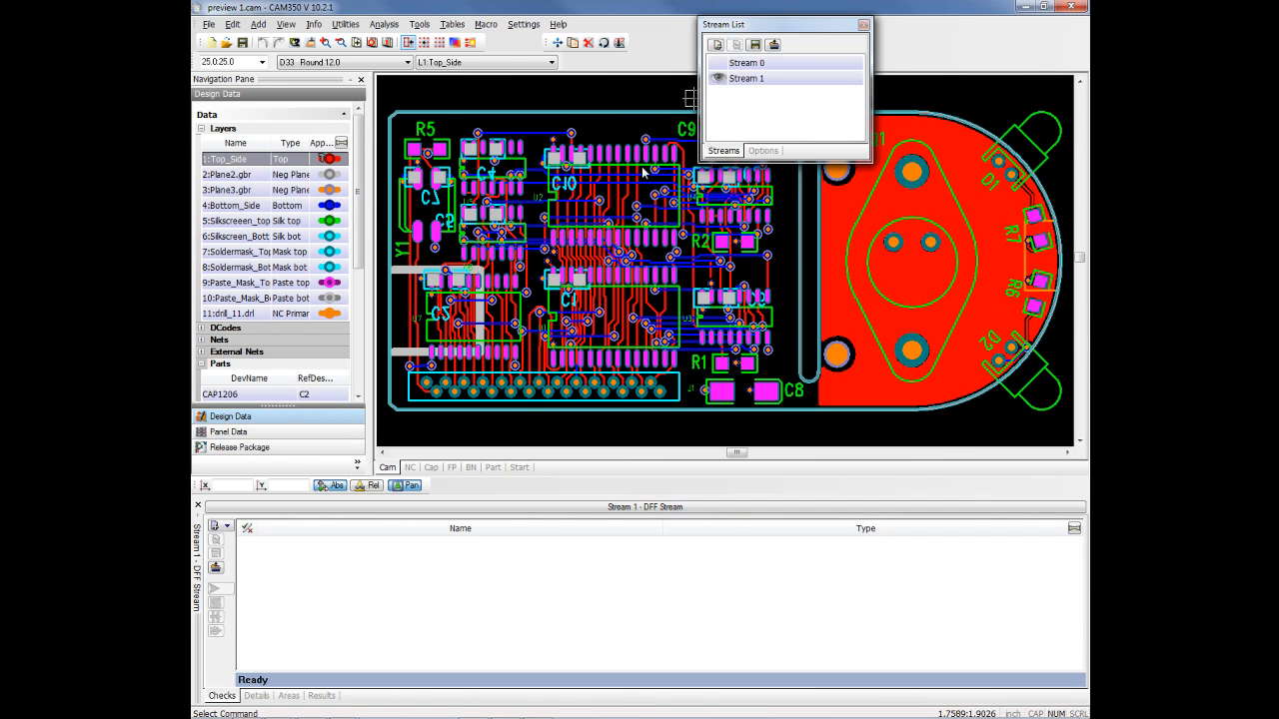
pyautogui.moveTo(339, 596)
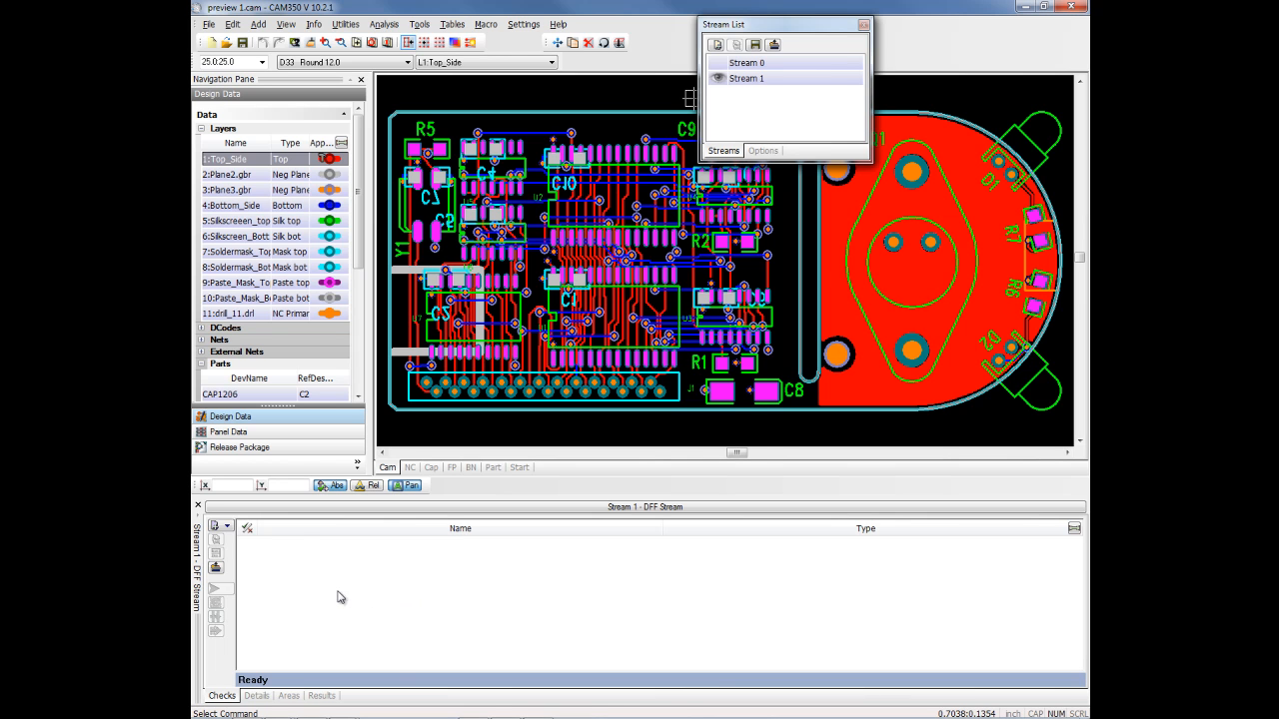
# - Add a Design Compare step, named Design Compare 1, to Stream 1
pyautogui.click(218, 528)
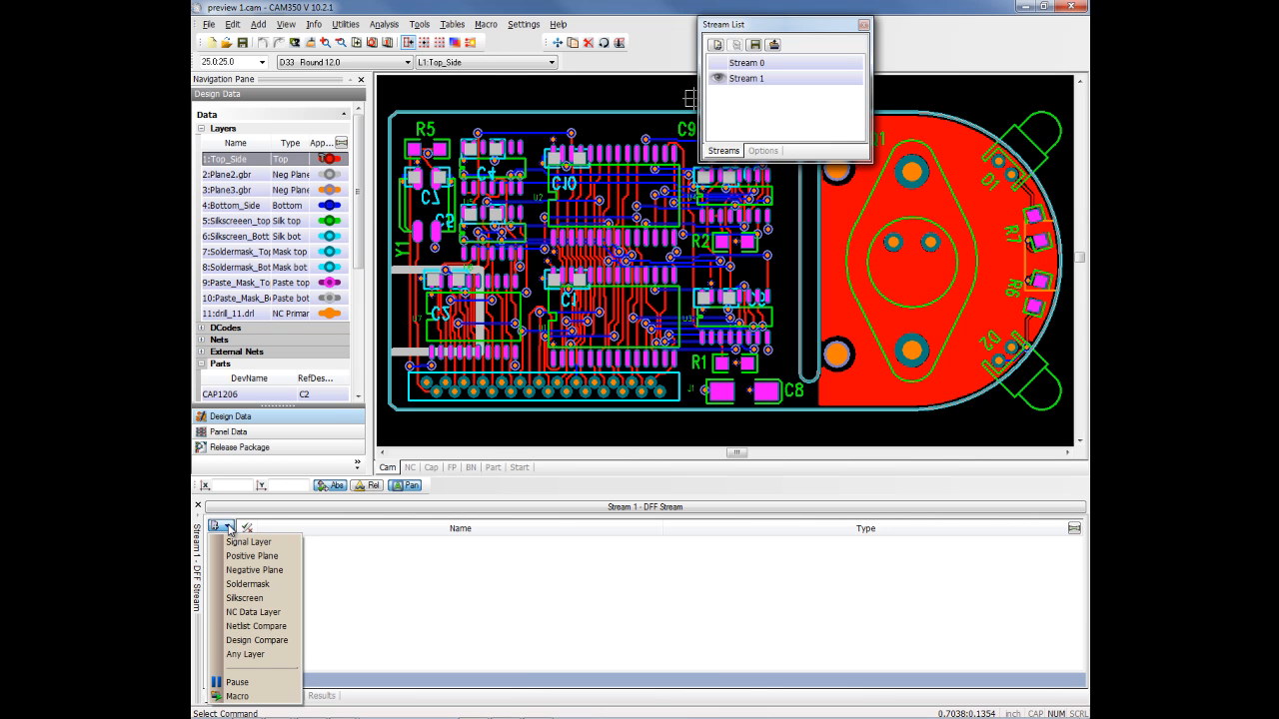
pyautogui.moveTo(248, 583)
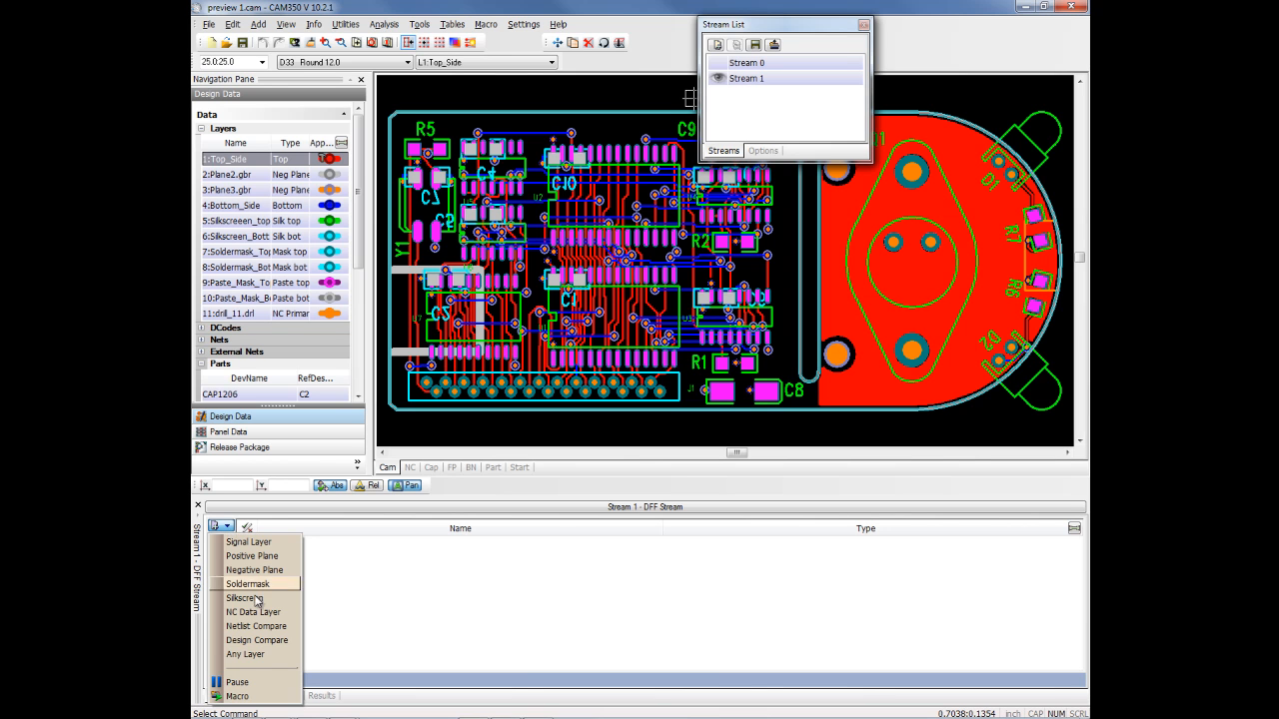
pyautogui.moveTo(275, 648)
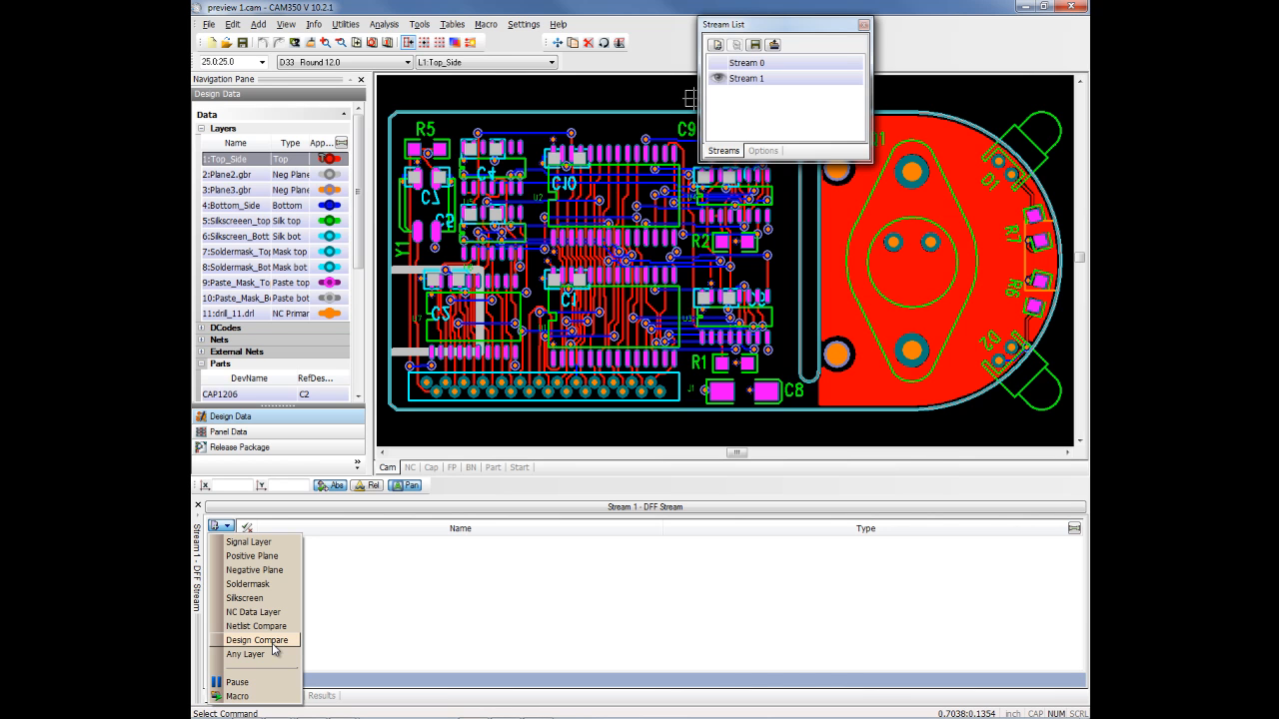
pyautogui.click(256, 639)
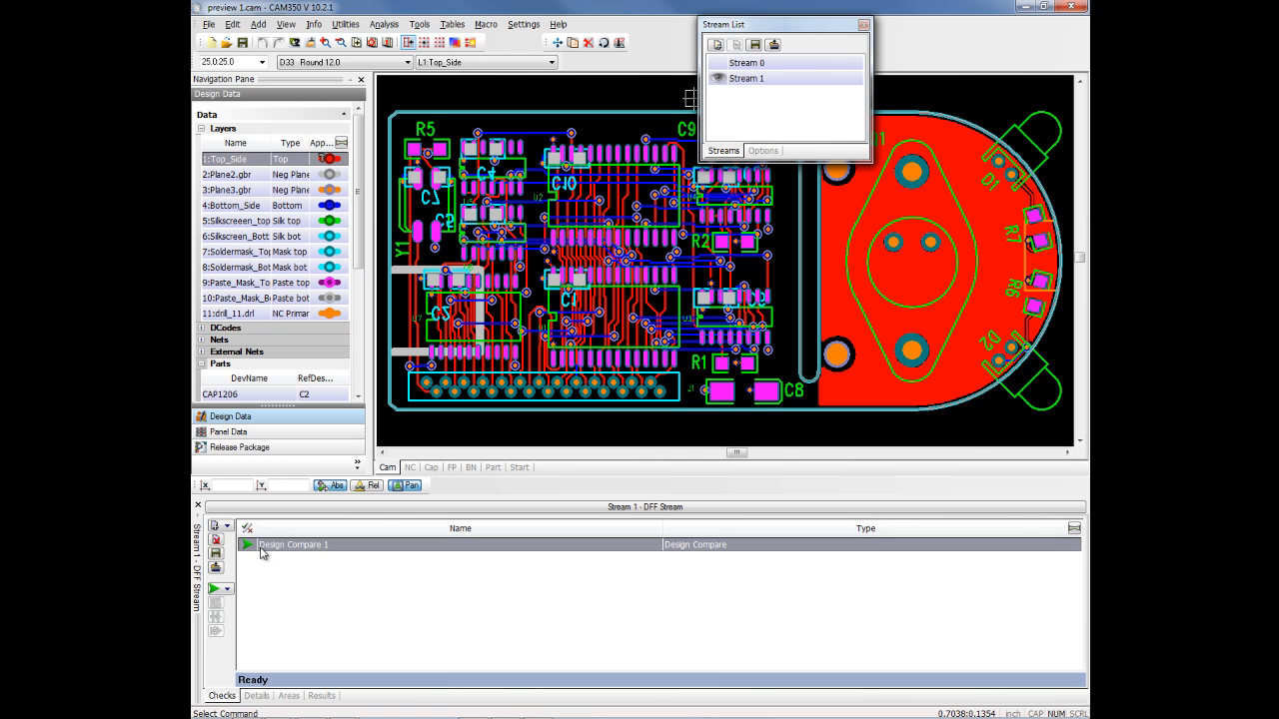
pyautogui.moveTo(338, 630)
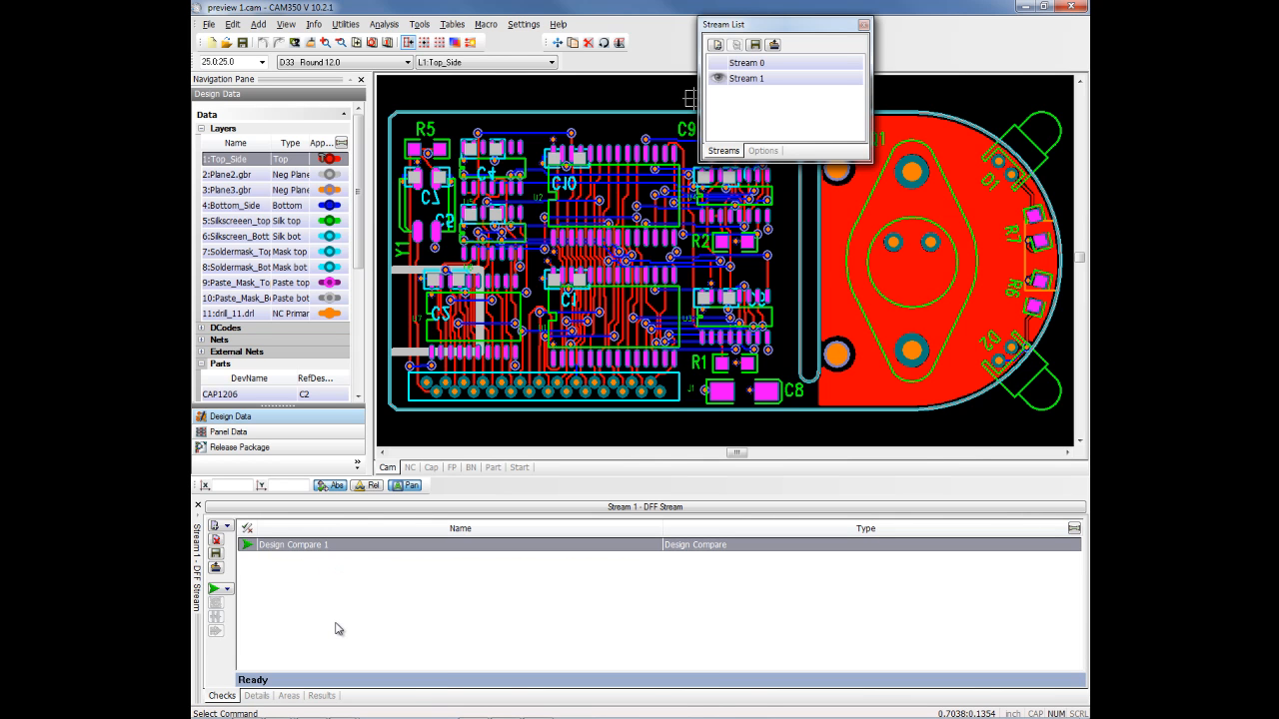
pyautogui.moveTo(307, 683)
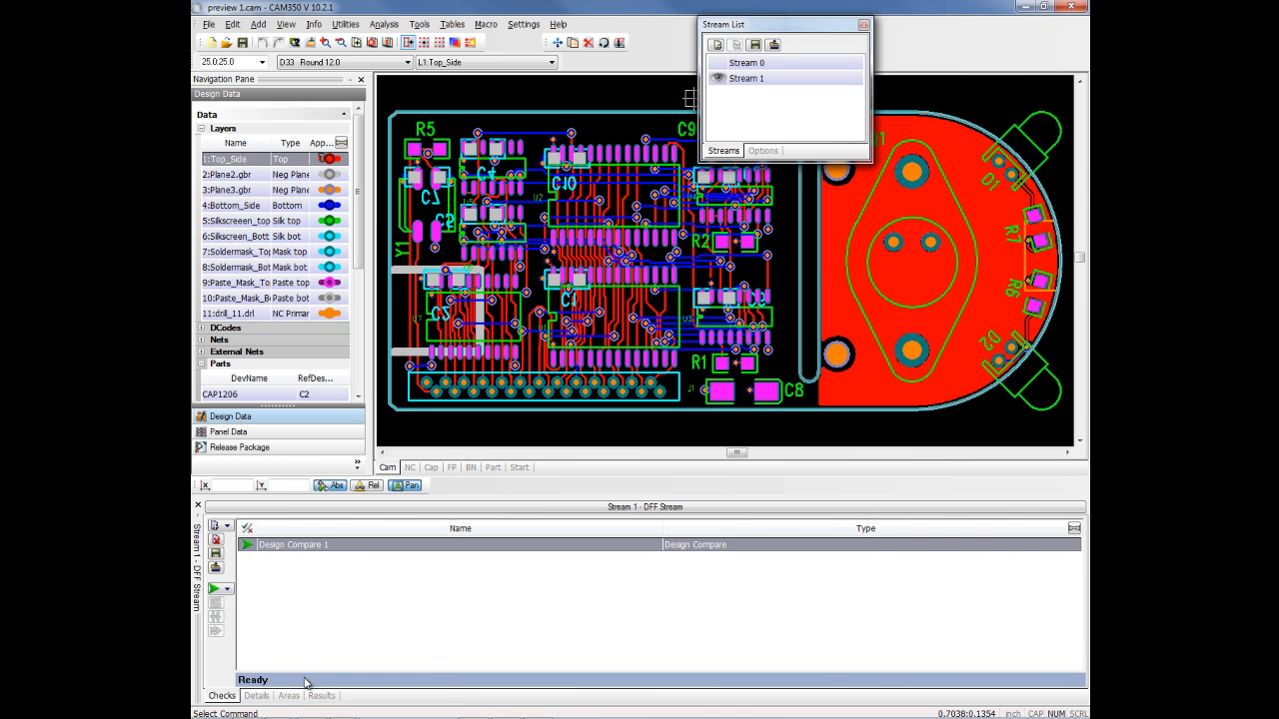
# - Set Import_Design_for_Comparison's file name to preview 2.cam in the Details settings
pyautogui.click(256, 695)
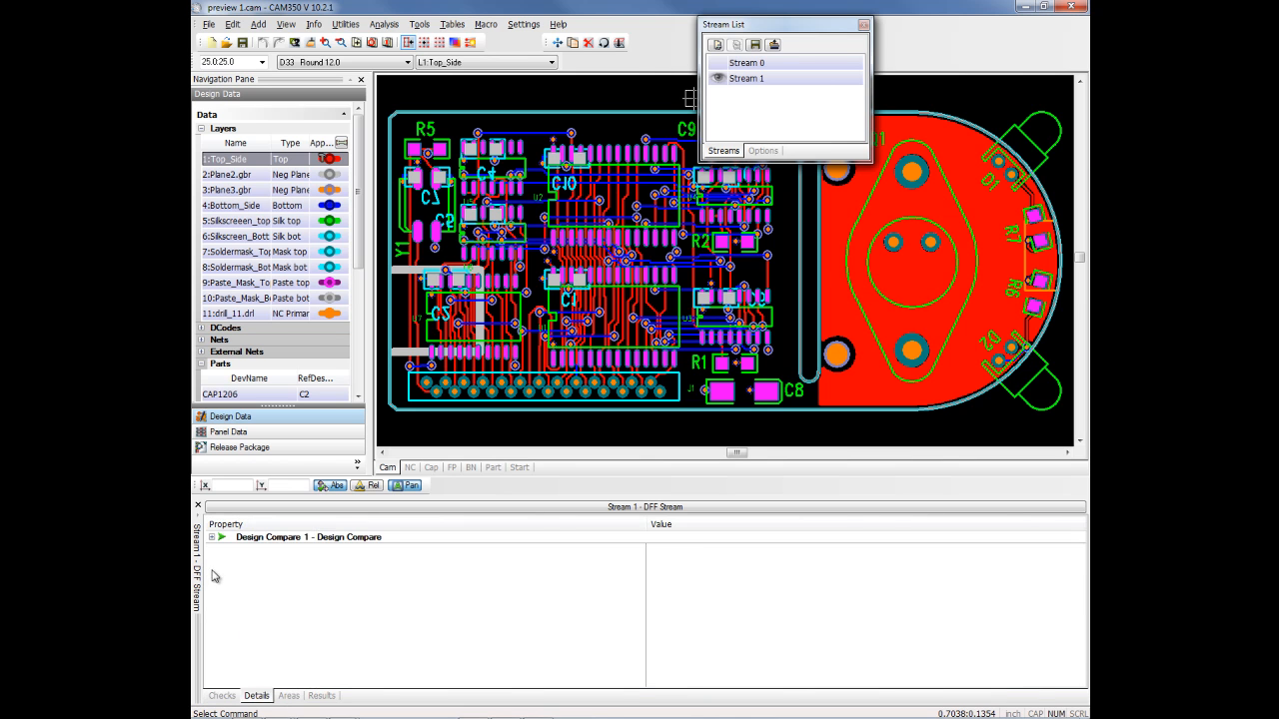
pyautogui.click(212, 538)
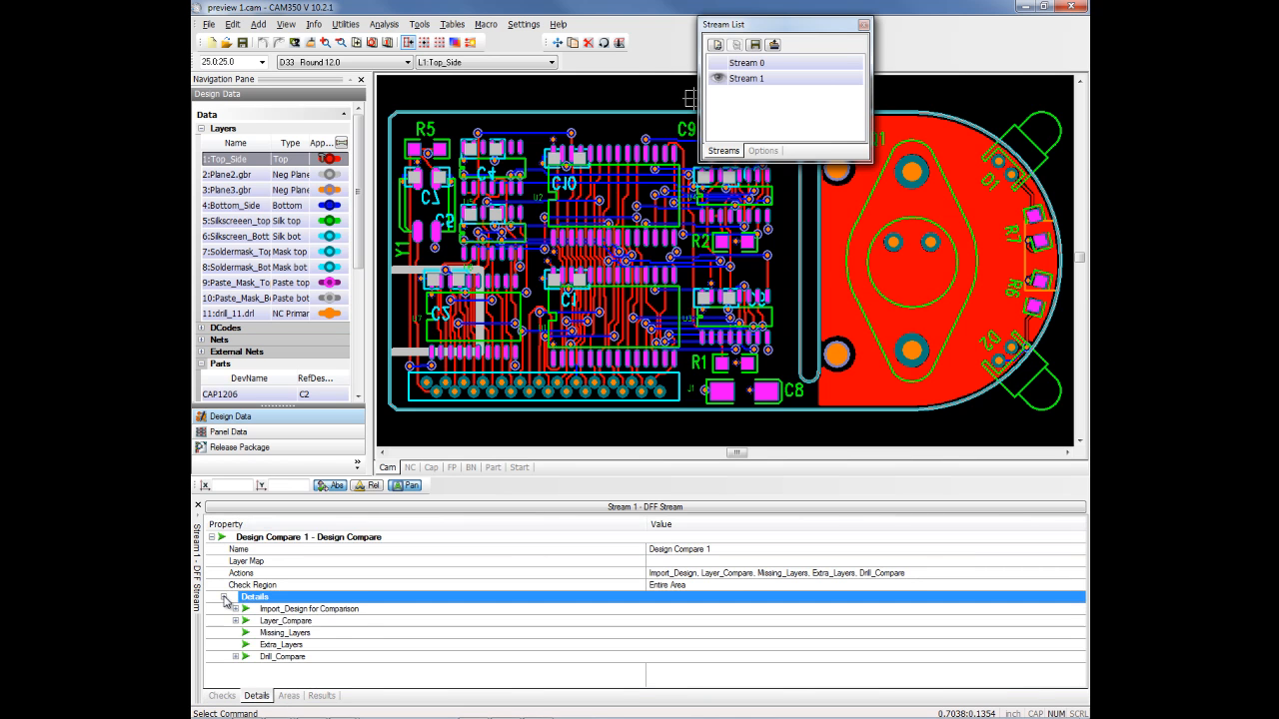
pyautogui.click(228, 596)
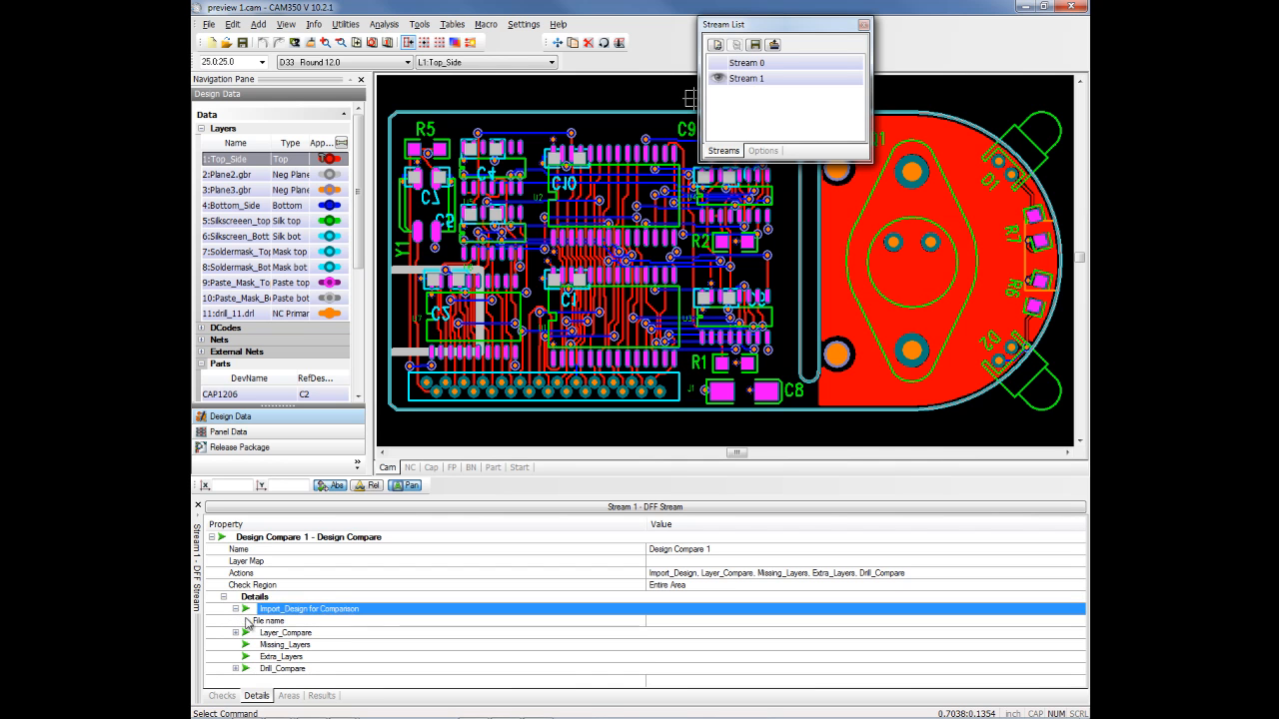
pyautogui.click(267, 620)
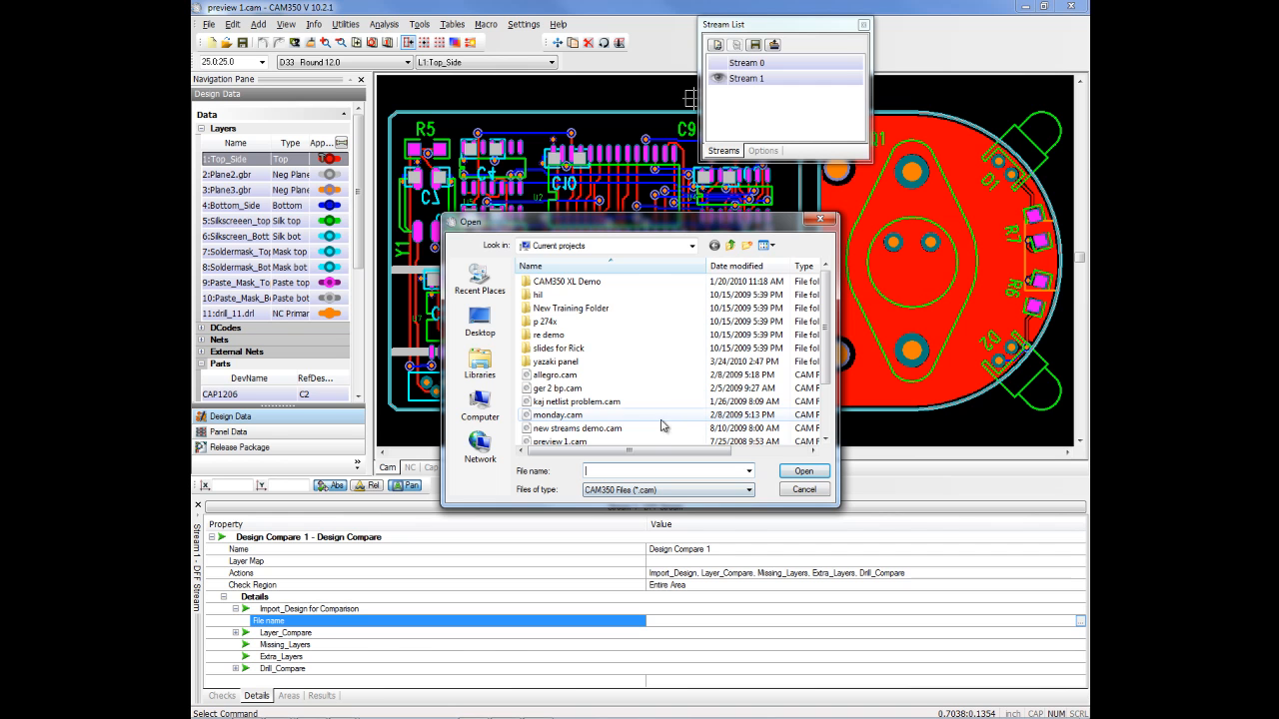
pyautogui.scroll(-3)
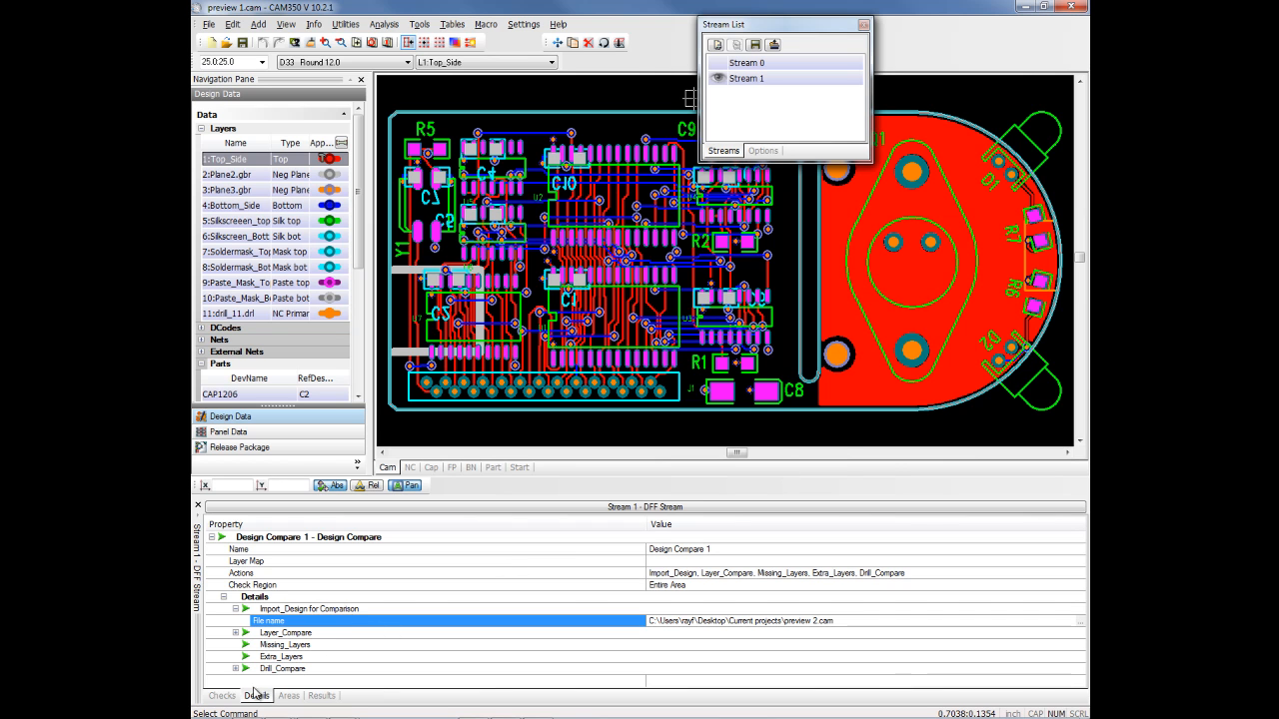
# - Run the Design Compare stream and dismiss the custom aperture warning
pyautogui.click(223, 590)
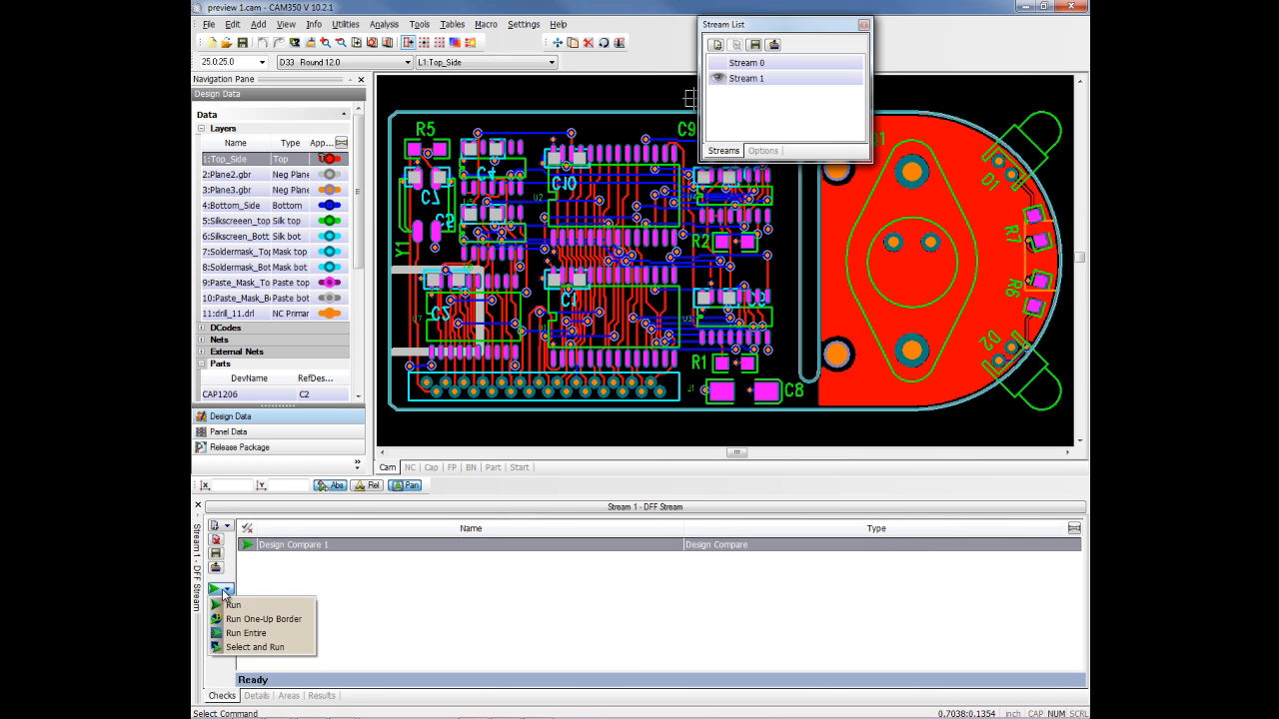
pyautogui.click(233, 604)
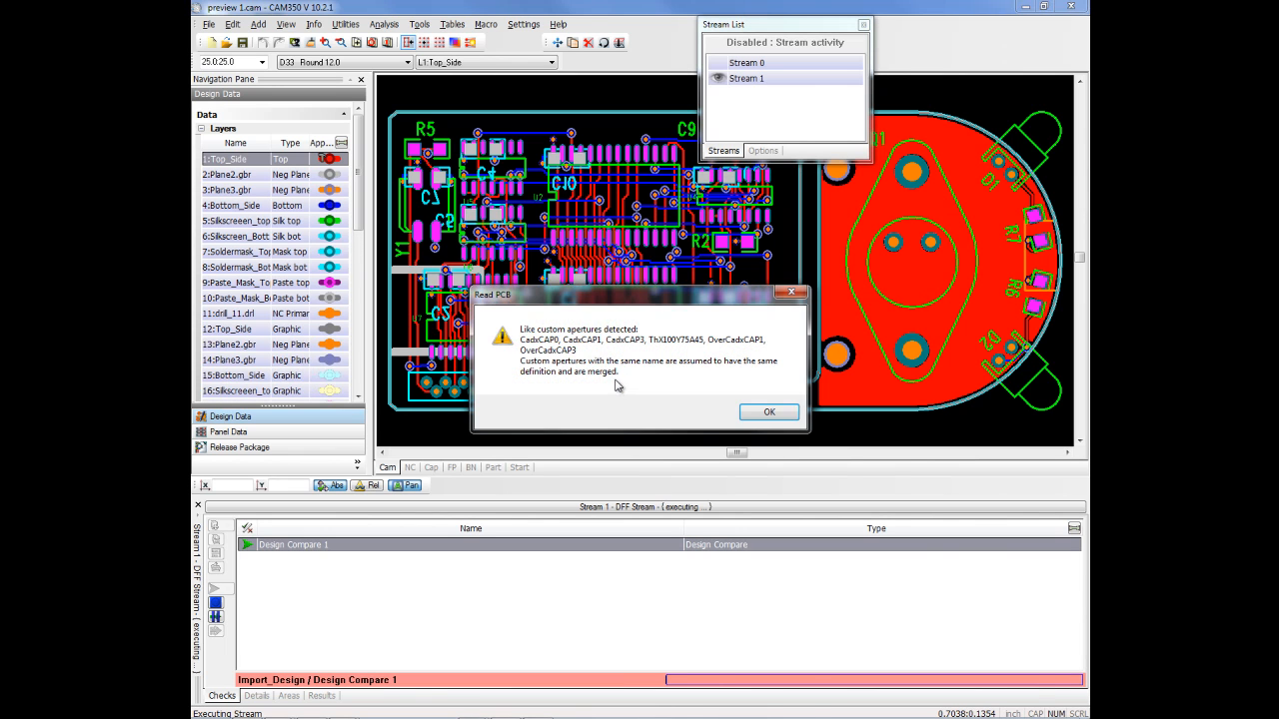
pyautogui.click(767, 411)
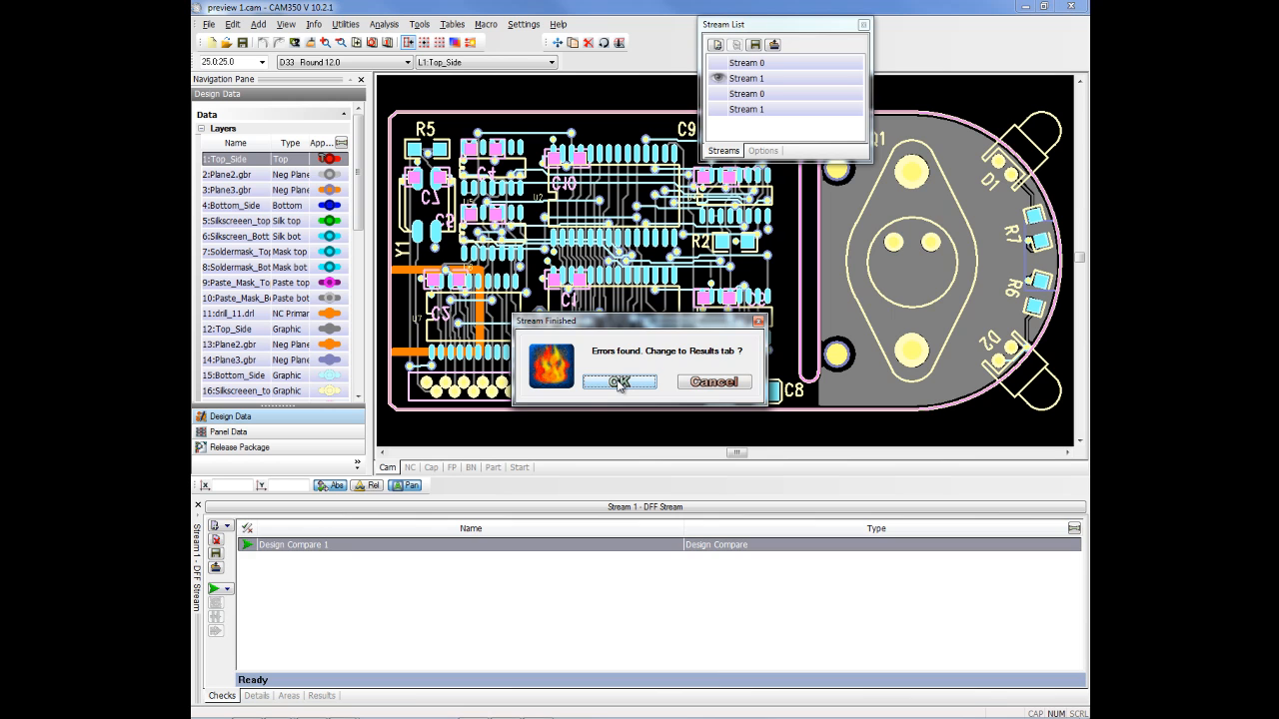
# - Review the Layer_Compare errors, zooming to Bottom_Side and Top_Side locations, then close the stream list
pyautogui.click(619, 382)
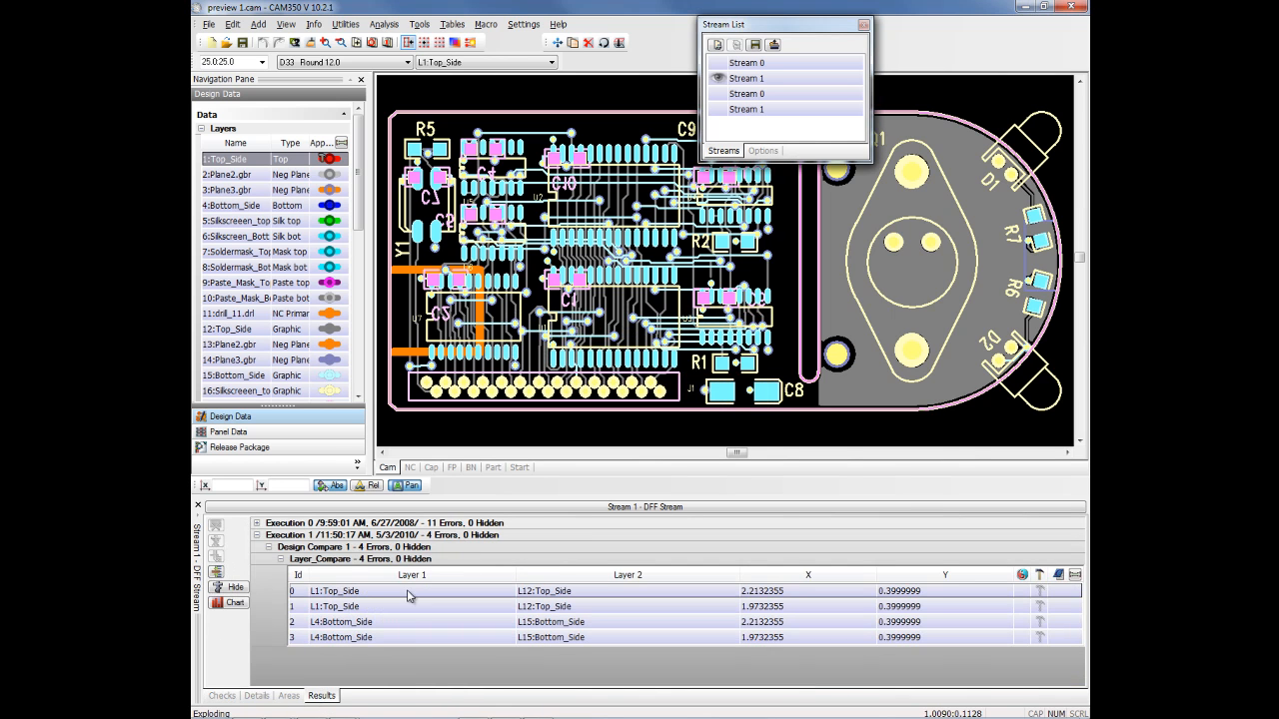
pyautogui.click(410, 591)
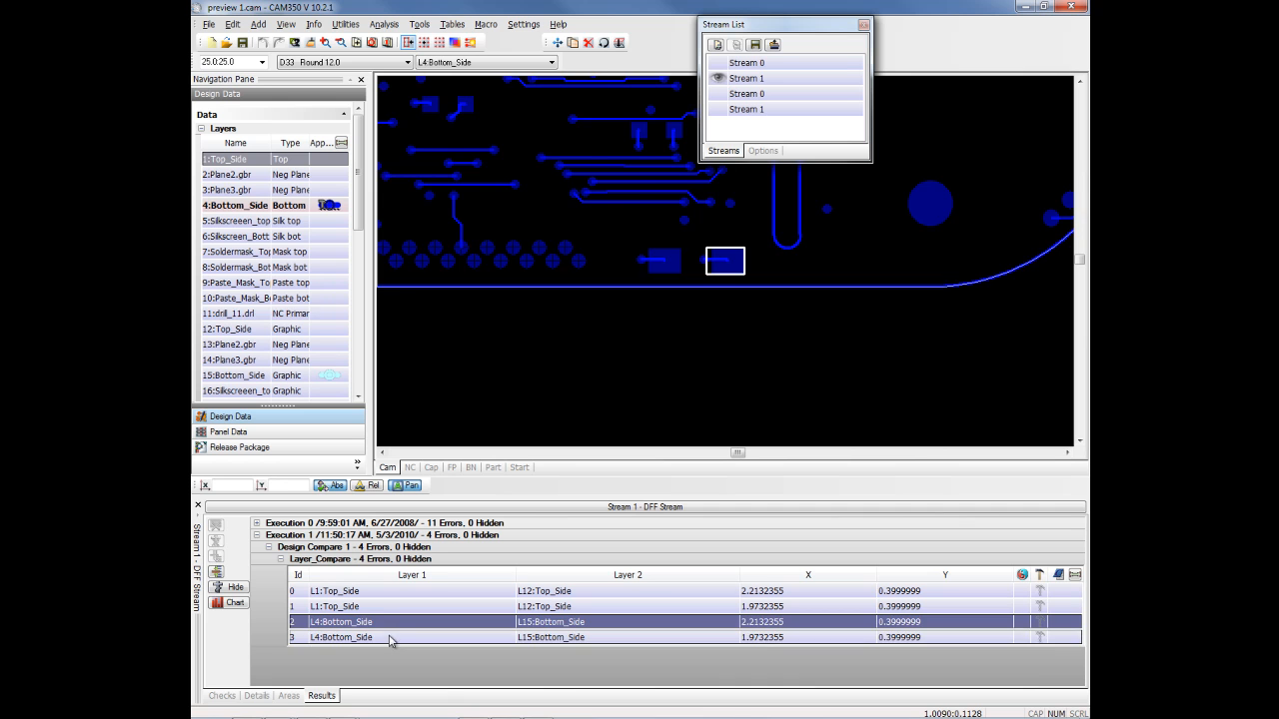
pyautogui.click(336, 591)
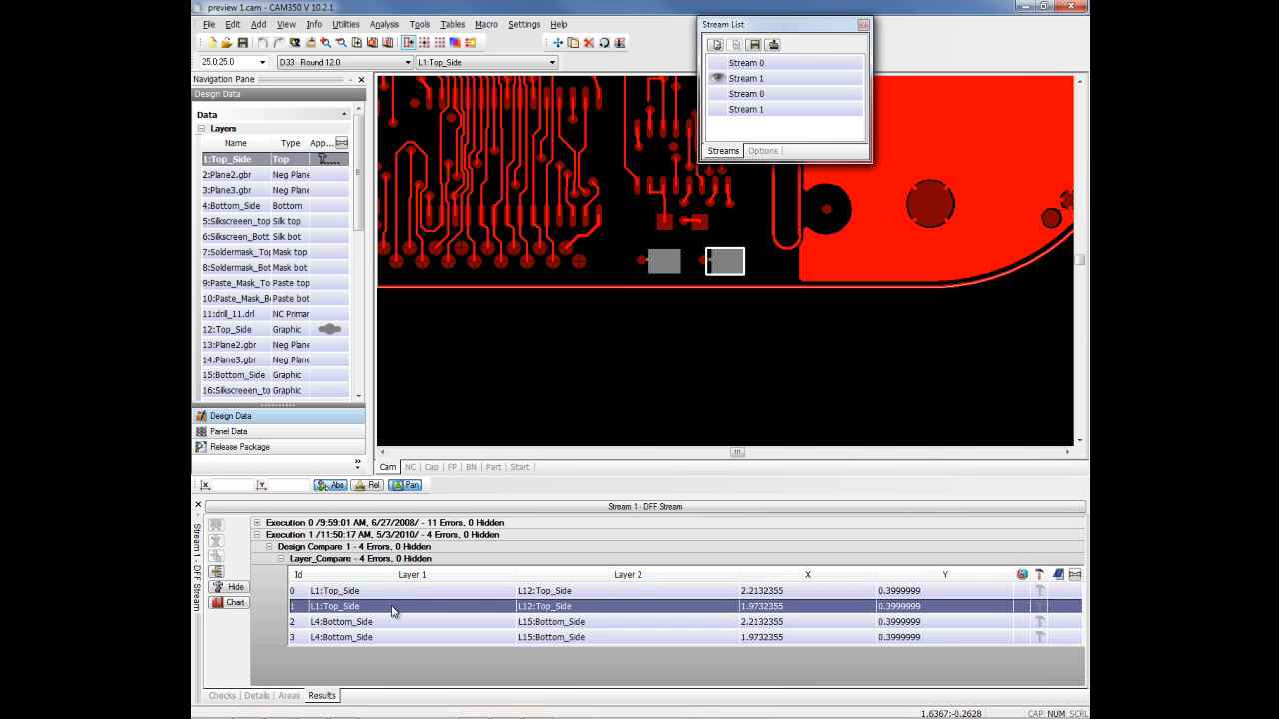
pyautogui.click(340, 638)
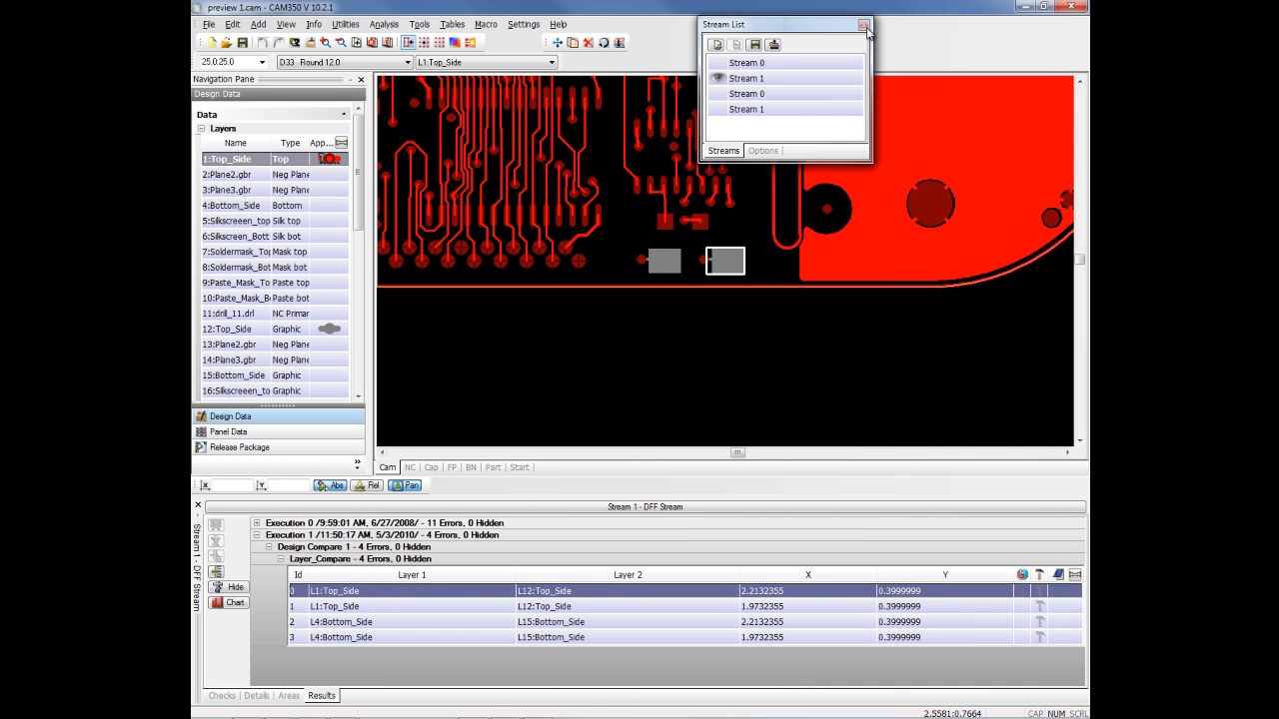
pyautogui.click(863, 24)
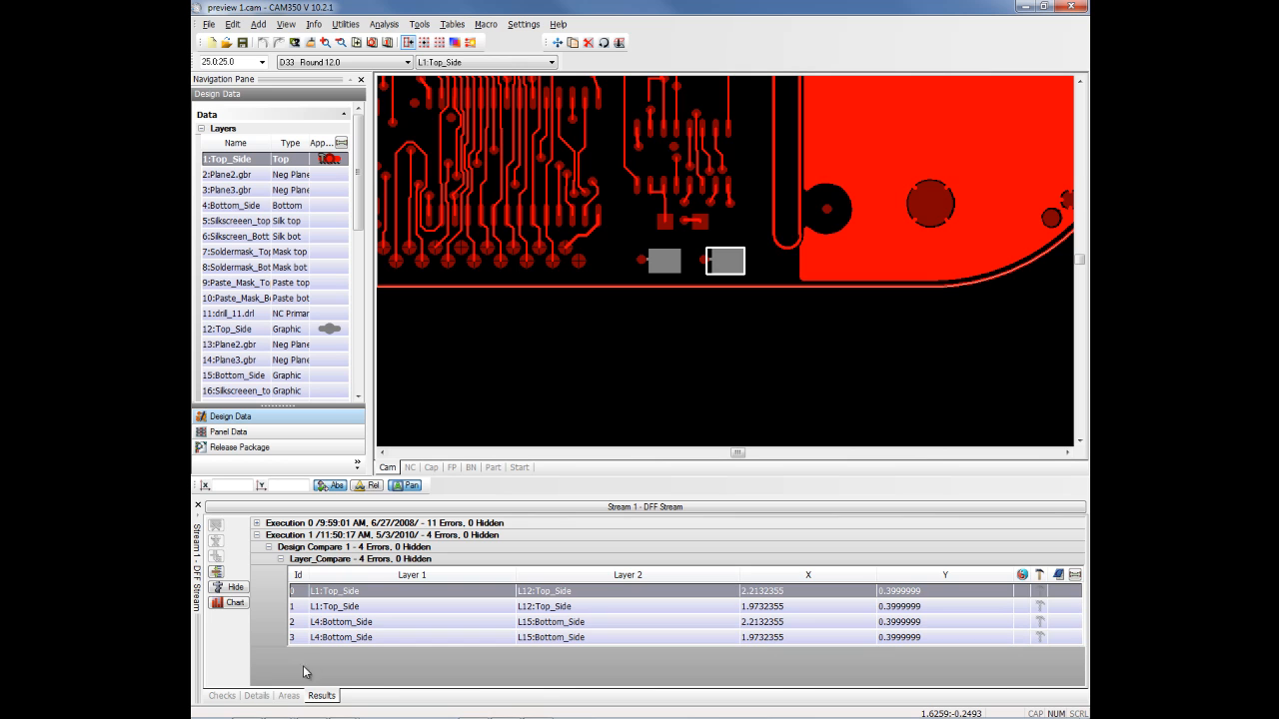
# - Expand Design Compare 1's detailed actions and review the Layer Map dialog without changes
pyautogui.click(256, 695)
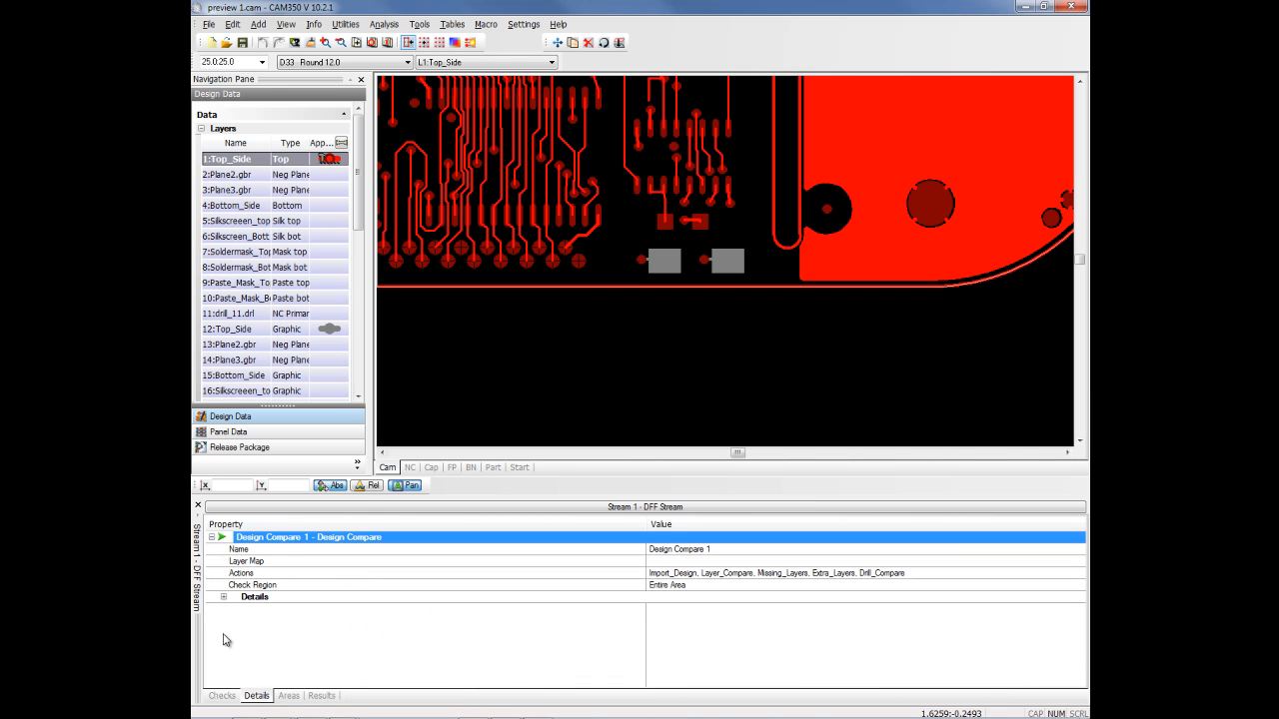
pyautogui.click(224, 595)
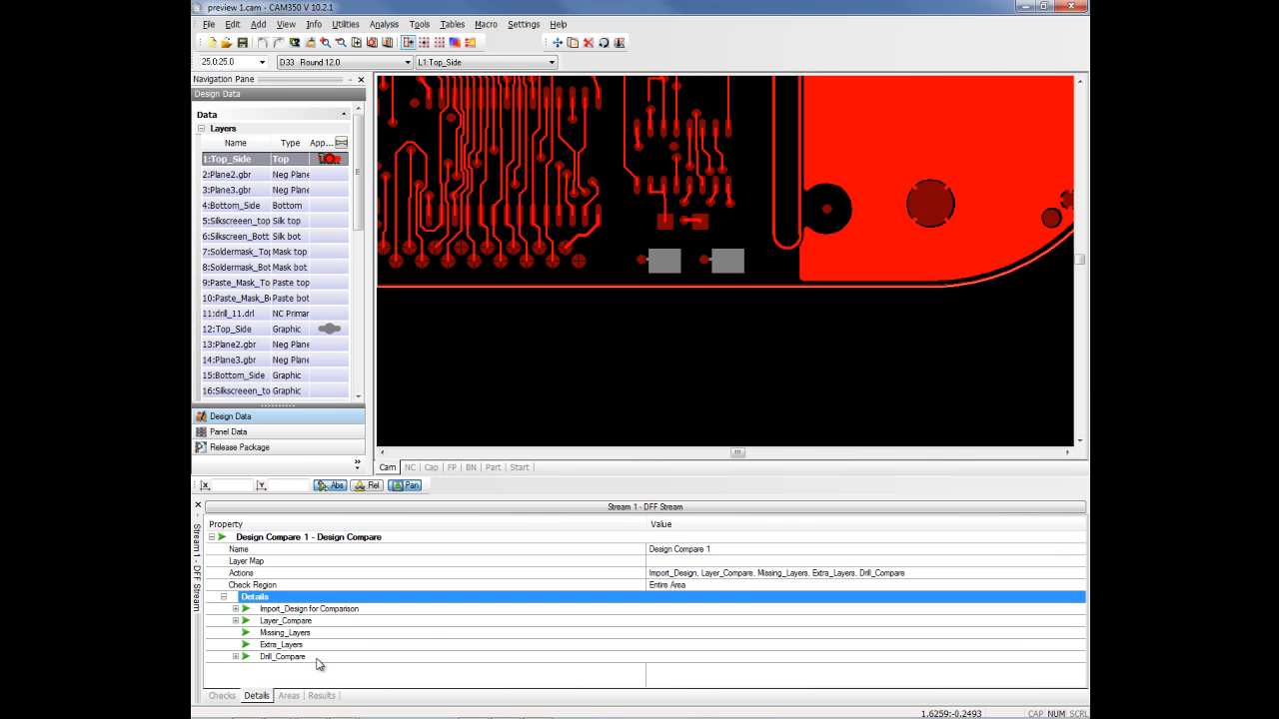
pyautogui.moveTo(319, 632)
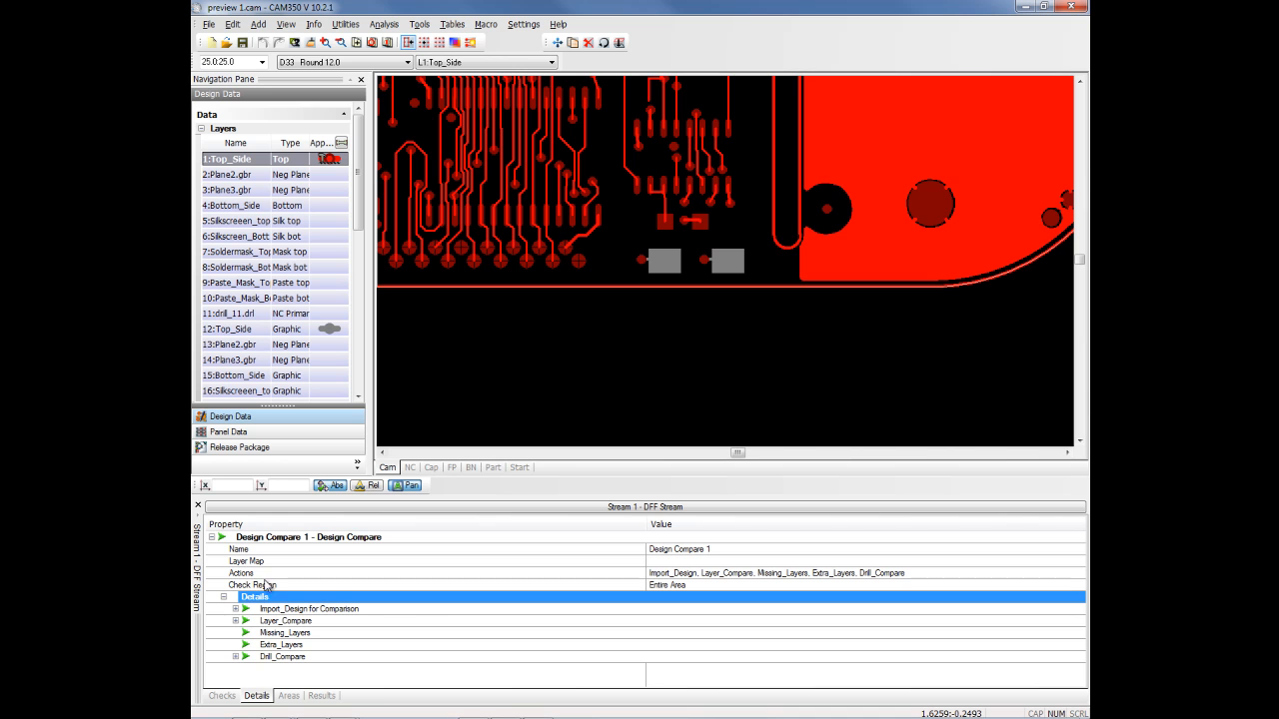
pyautogui.click(246, 559)
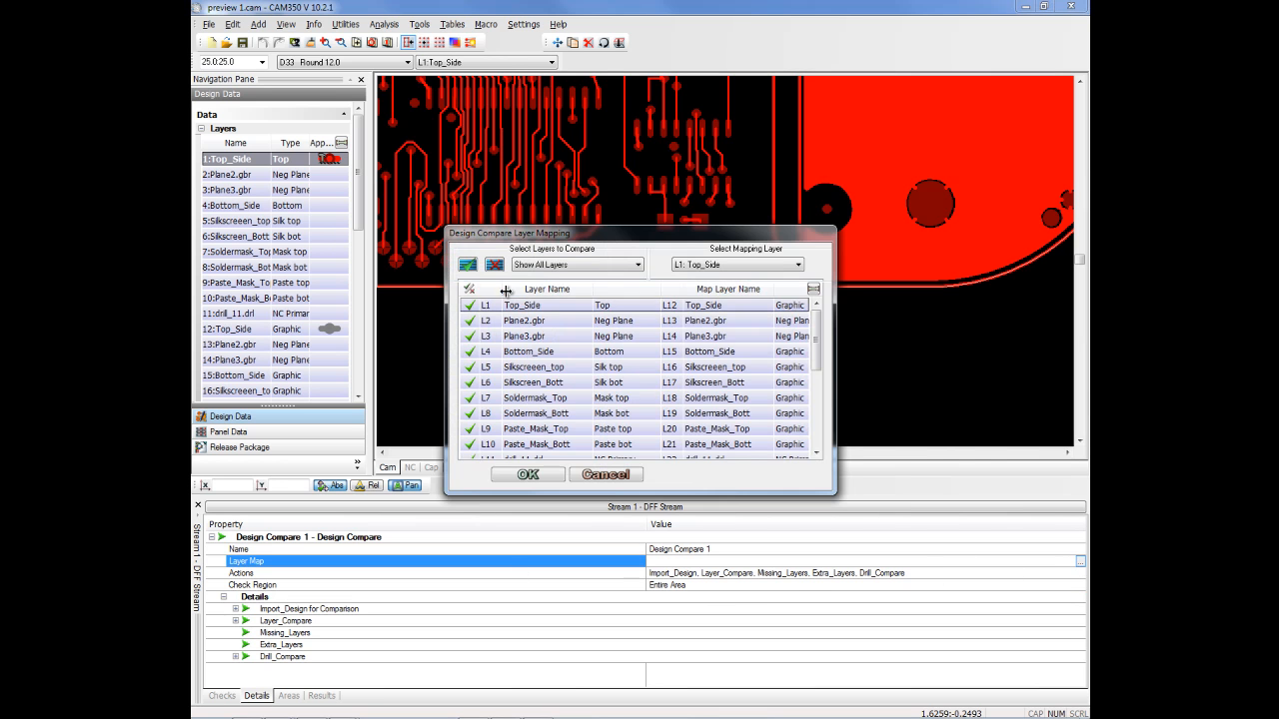
pyautogui.moveTo(520, 316)
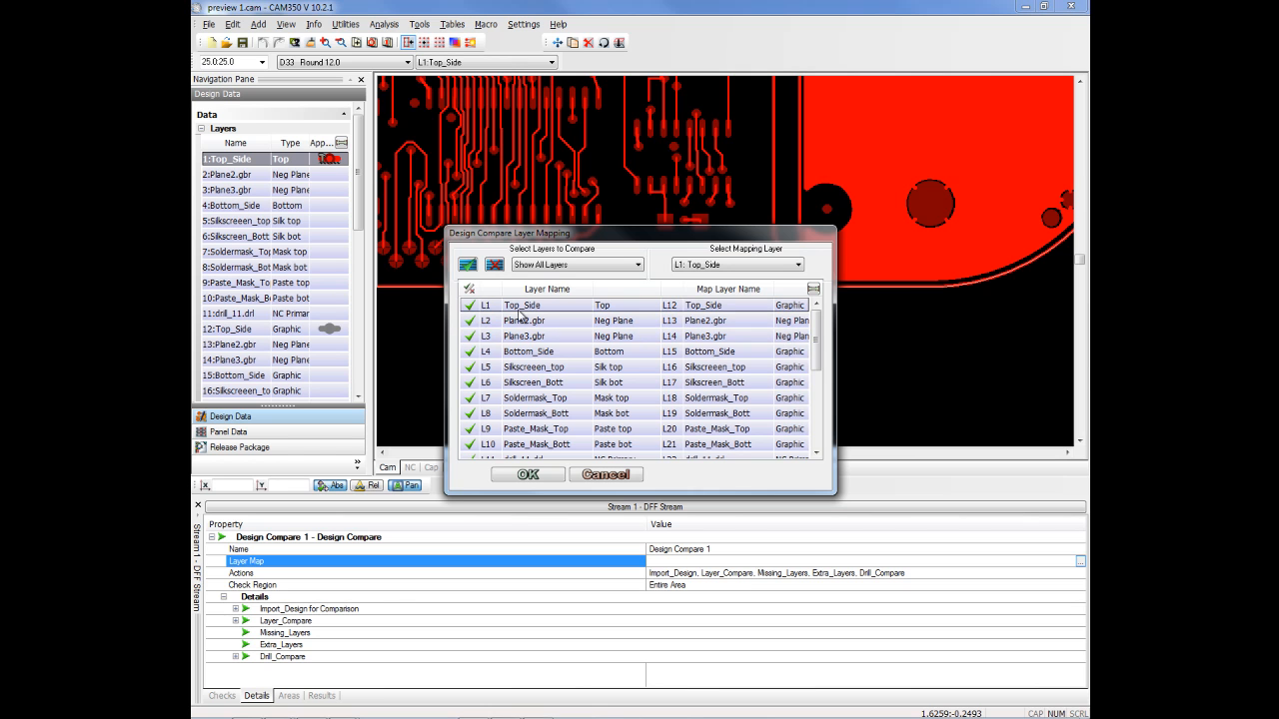
pyautogui.moveTo(714, 316)
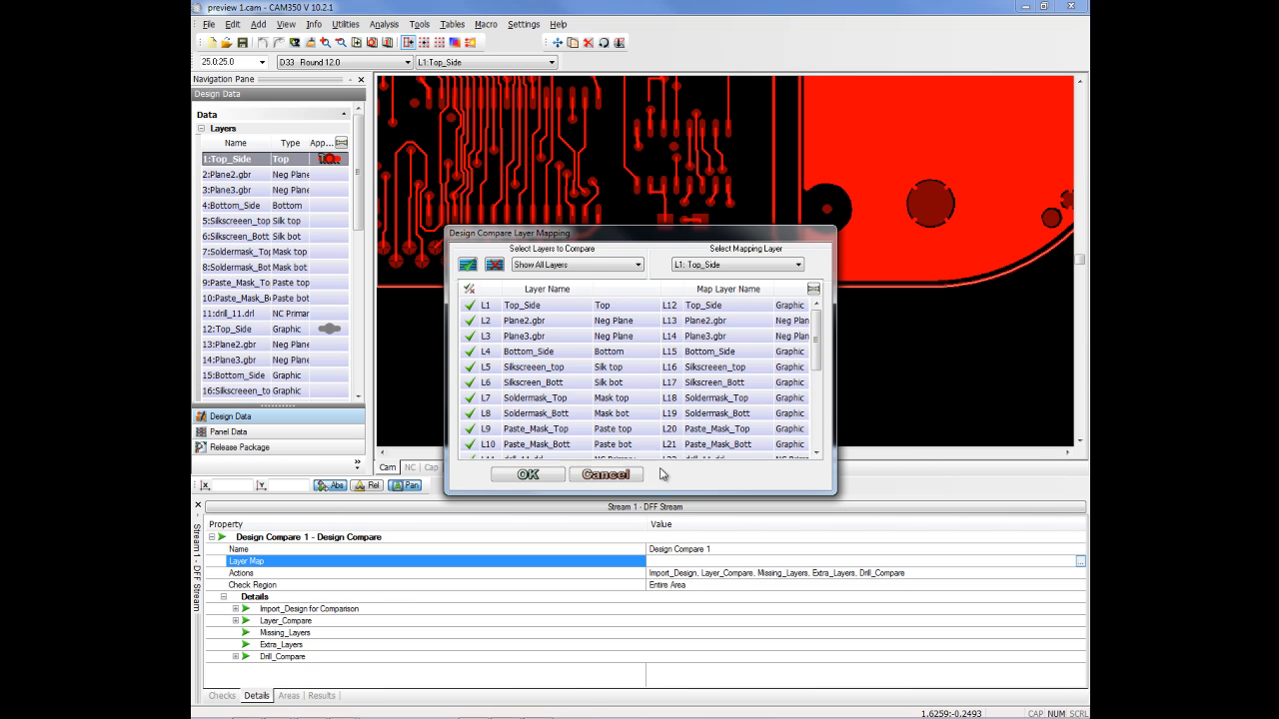
pyautogui.click(528, 474)
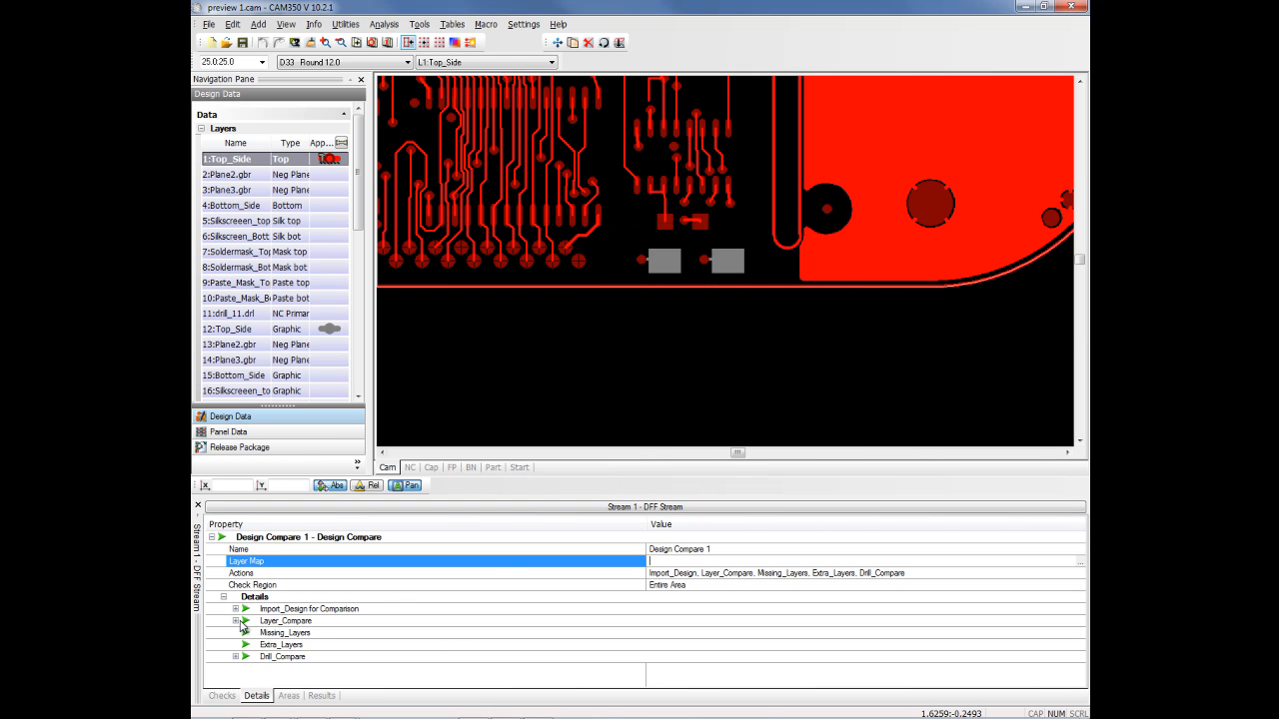
# - Expand Layer_Compare showing error size 0.15 and Drill_Compare showing missing, extra and mismatched checks
pyautogui.click(285, 619)
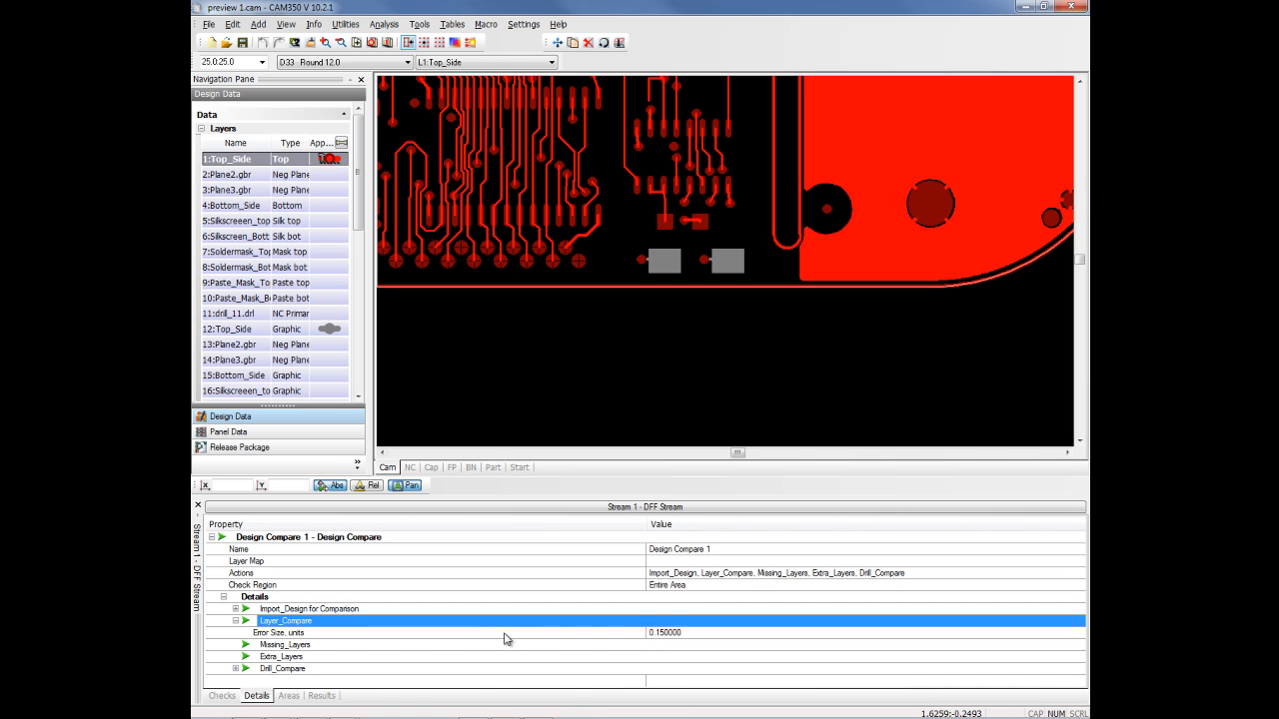
pyautogui.moveTo(311, 663)
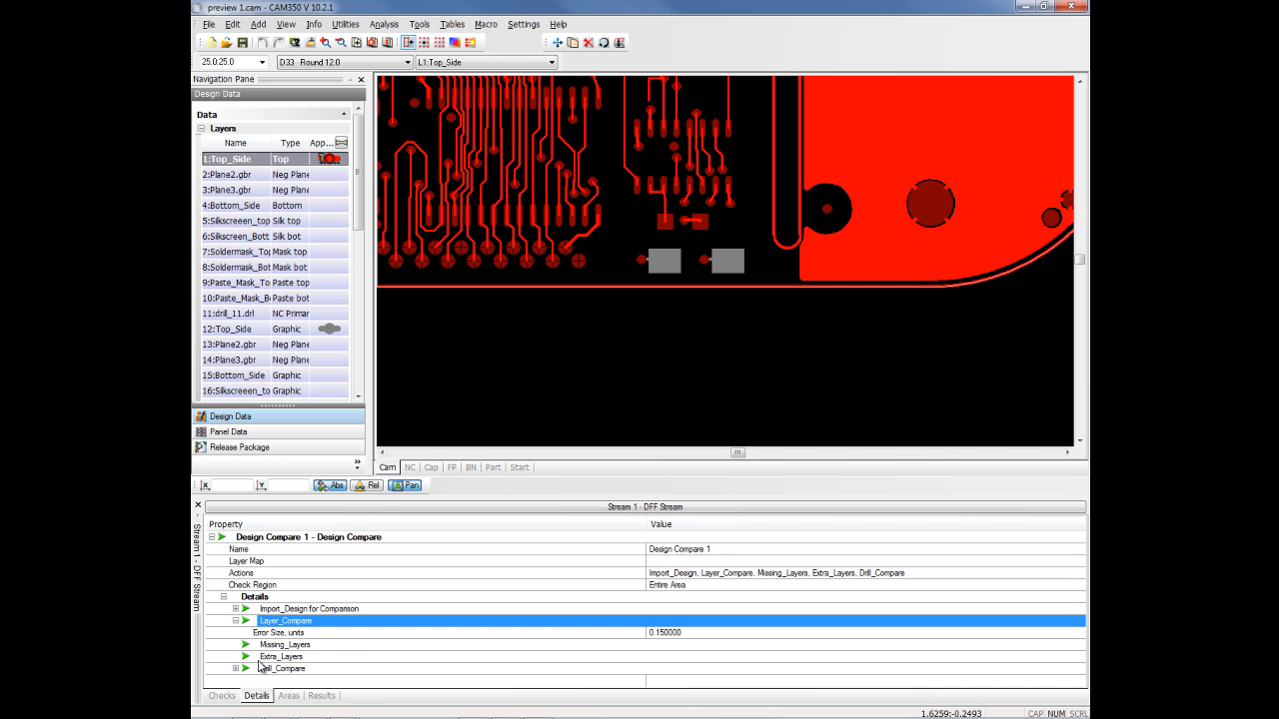
pyautogui.click(235, 668)
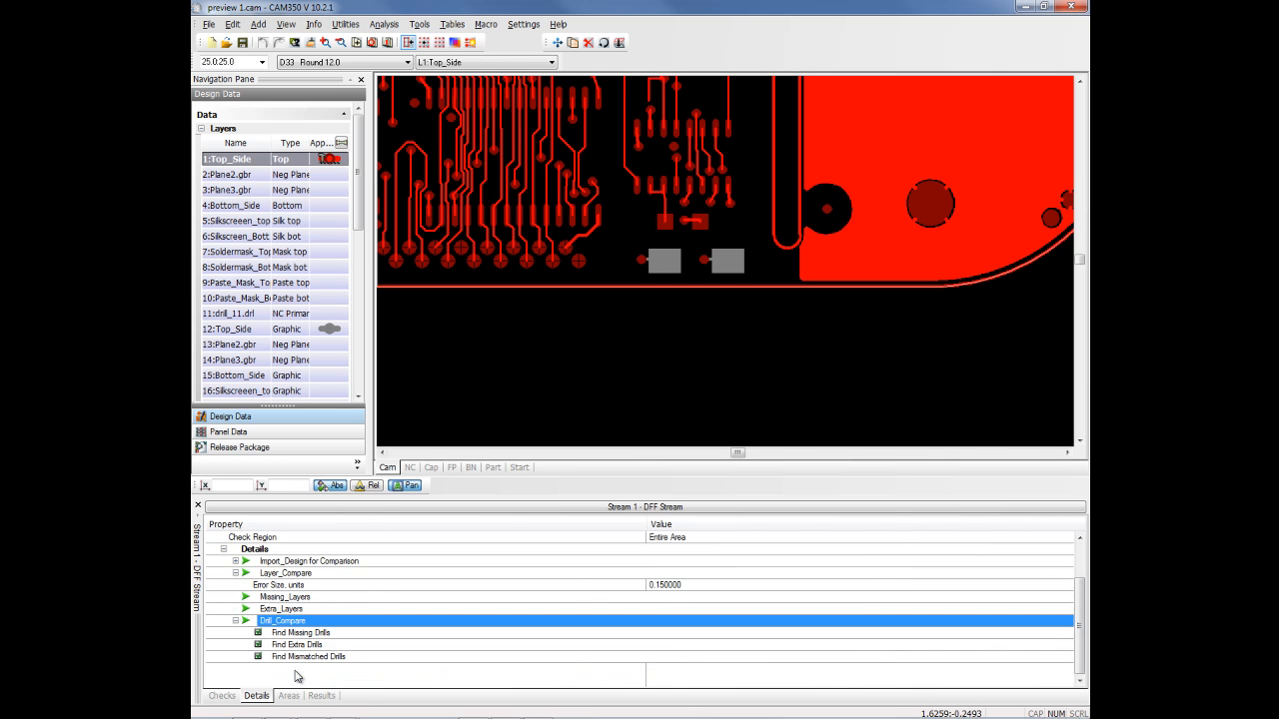
pyautogui.moveTo(392, 648)
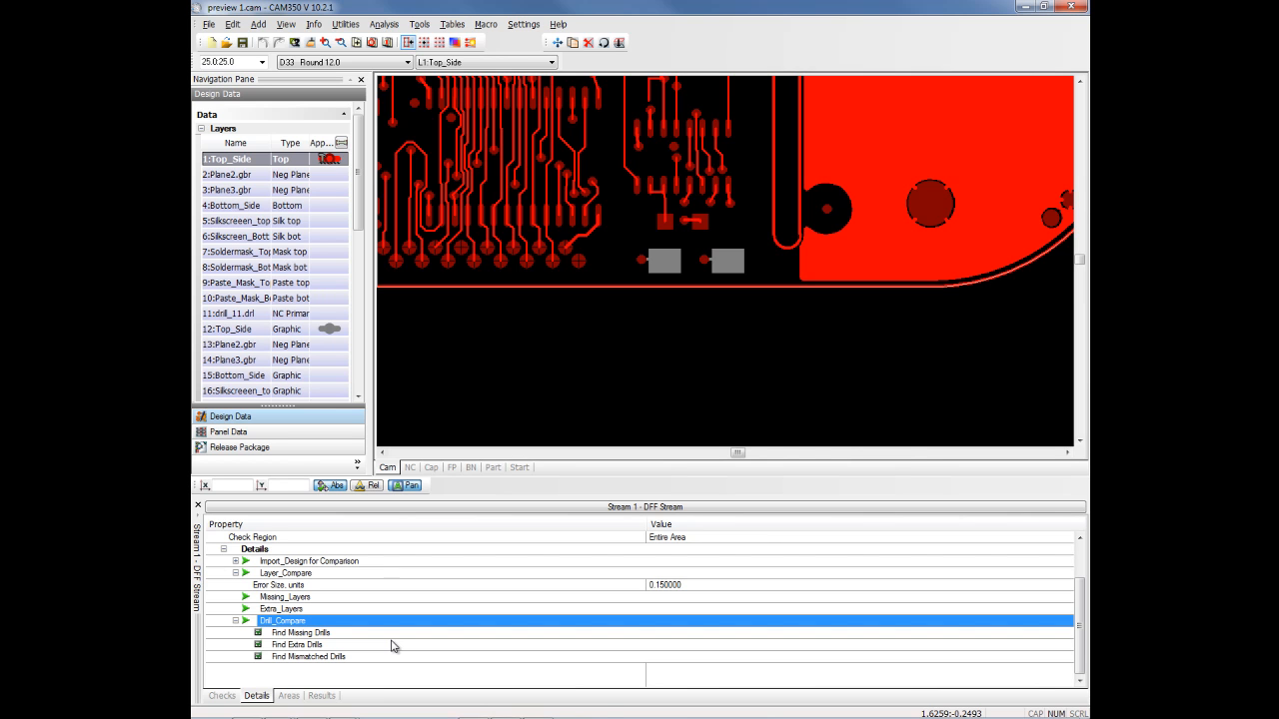
pyautogui.moveTo(516, 592)
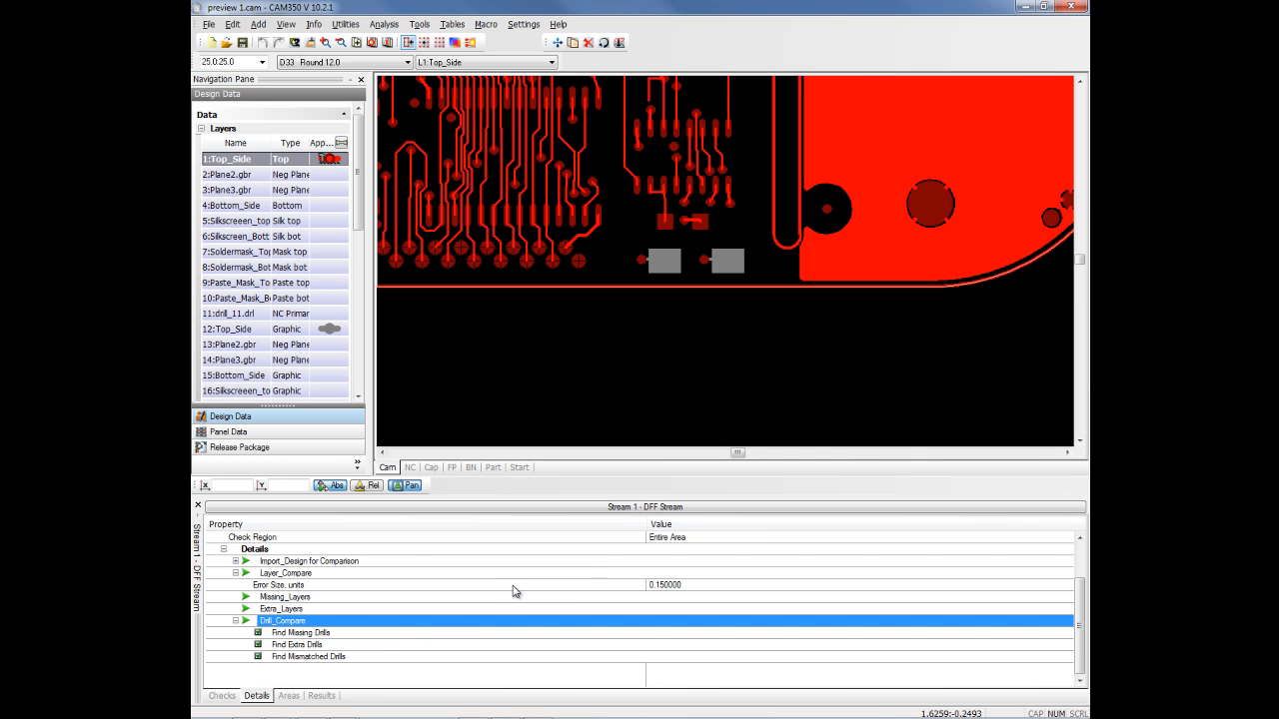